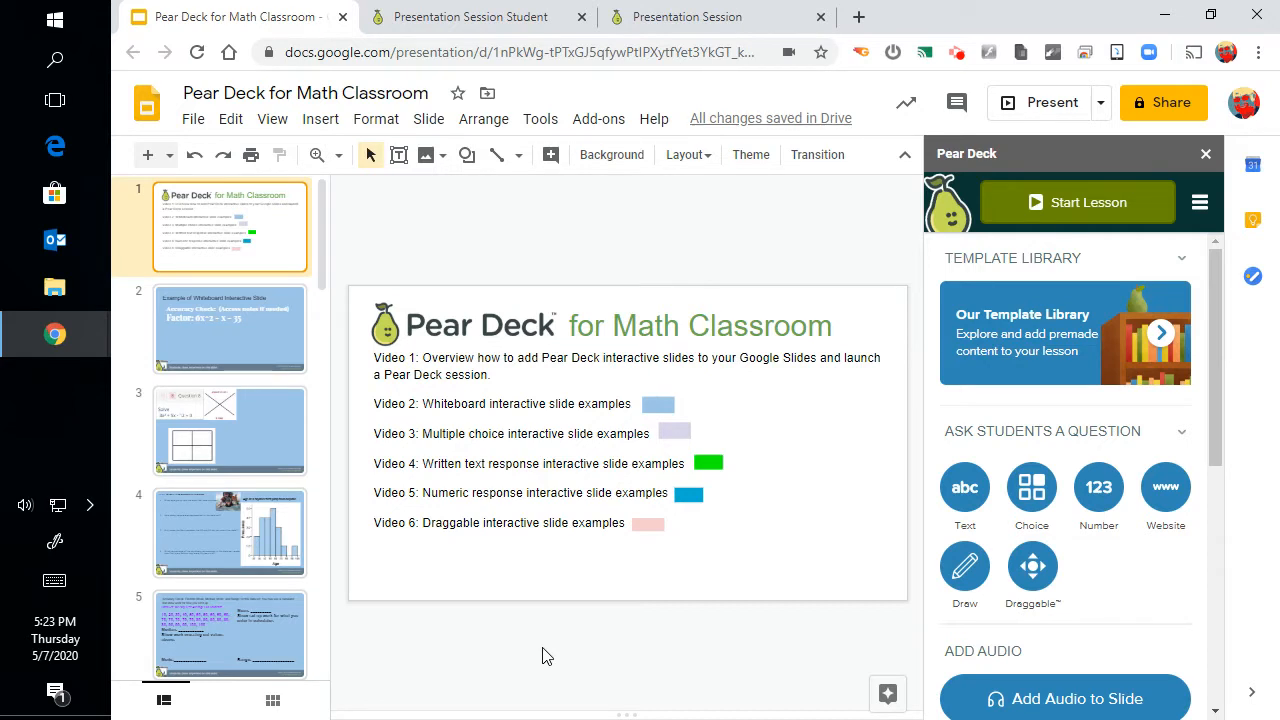
# Open slide 2, the whiteboard example asking students to factor 6x^2 - x - 35
pyautogui.click(230, 328)
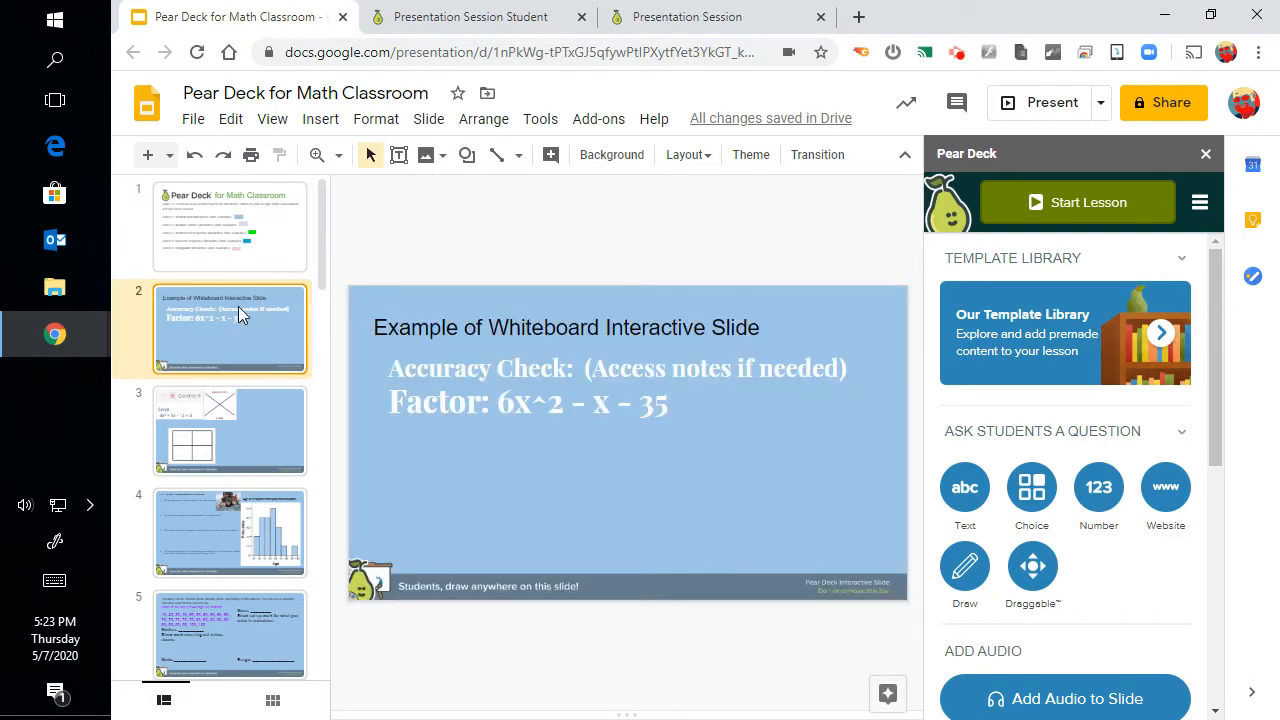
pyautogui.moveTo(330, 373)
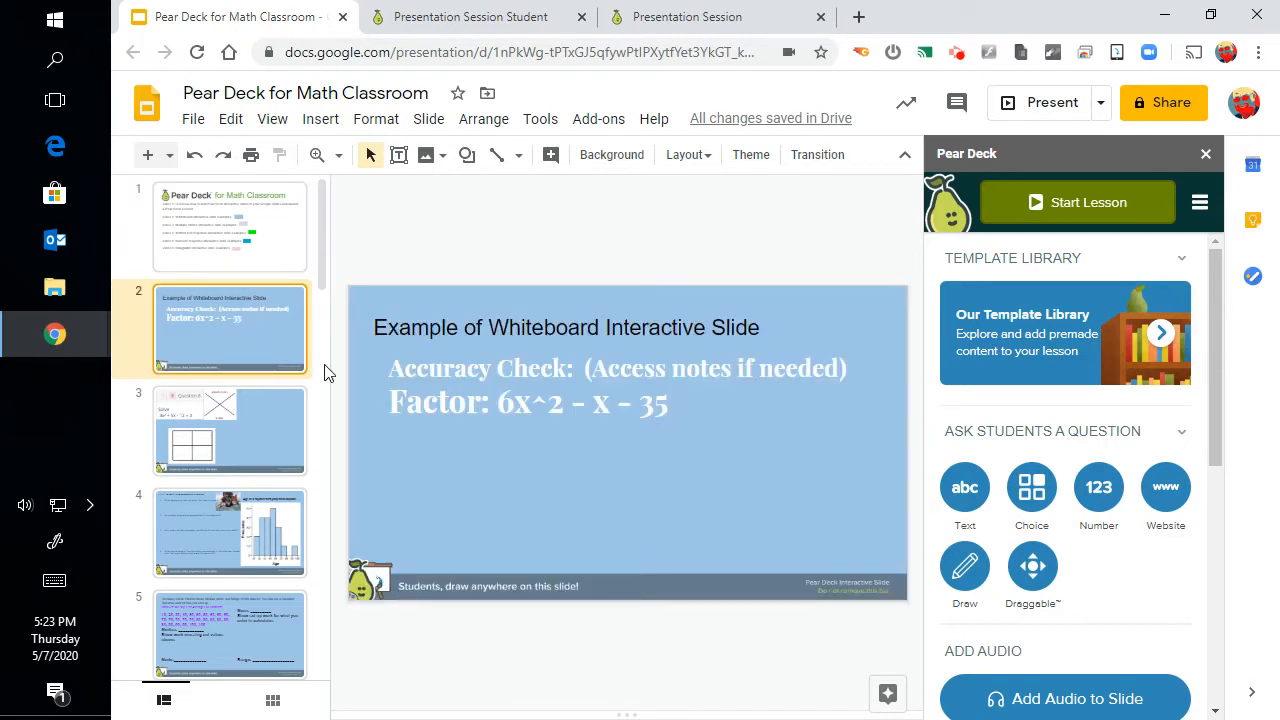
pyautogui.moveTo(474, 420)
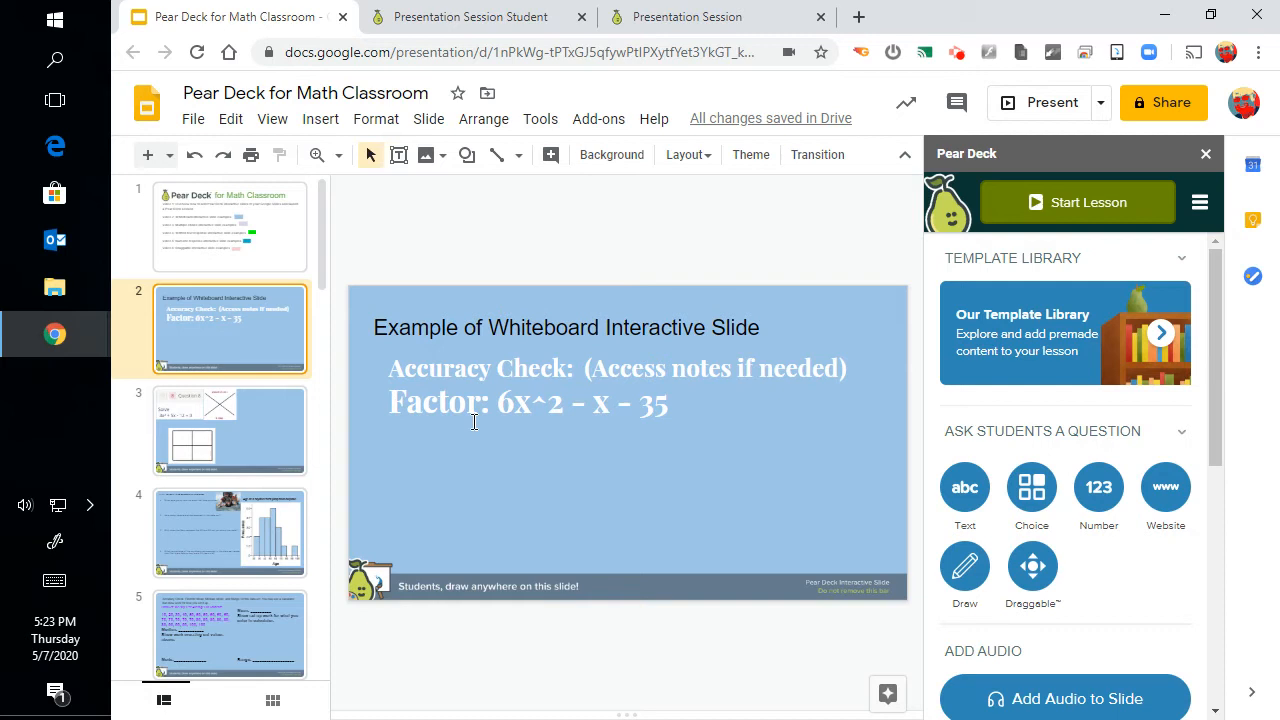
pyautogui.moveTo(540, 453)
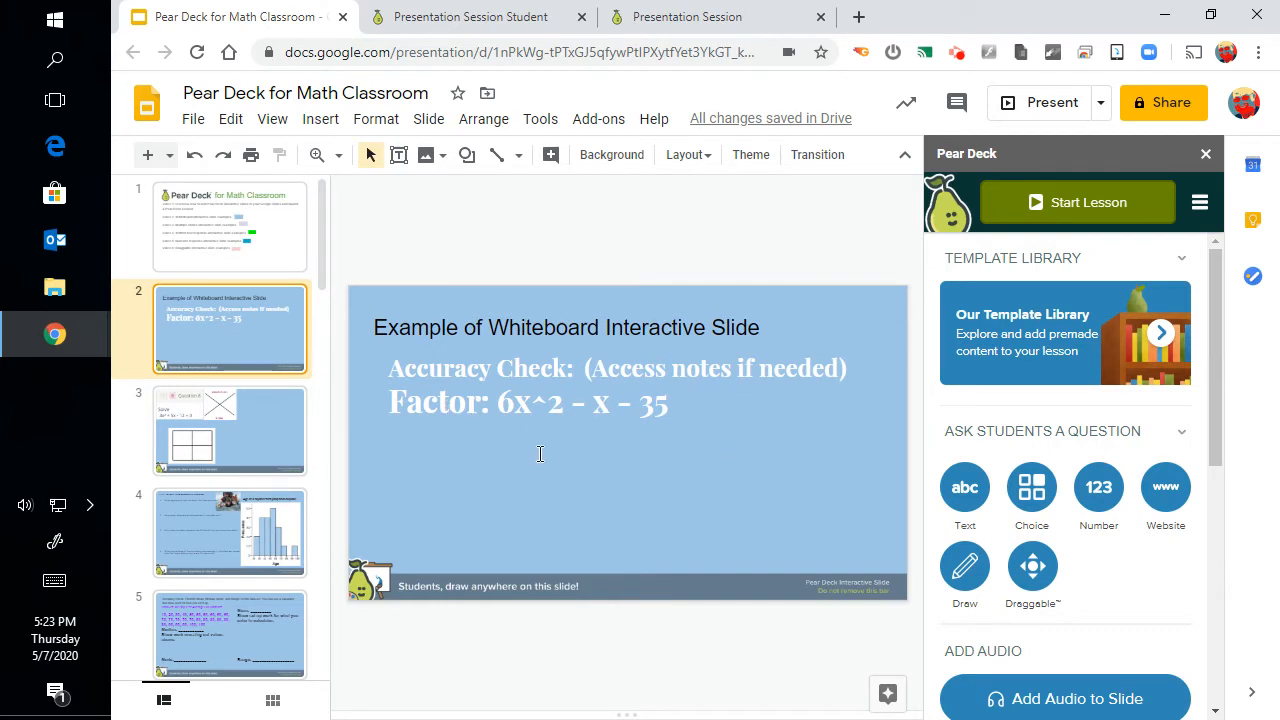
pyautogui.moveTo(1031, 487)
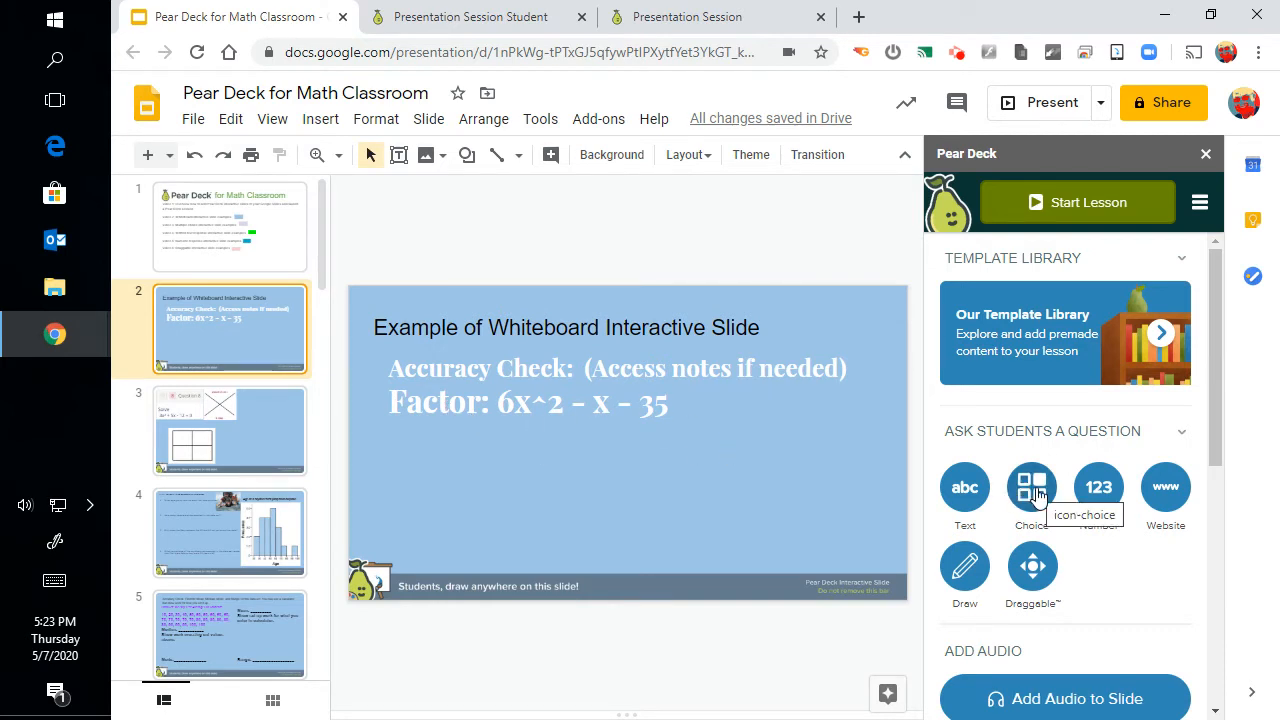
# Add a Pear Deck Choice question with answer options 1 through 6 and update the slide
pyautogui.click(1031, 490)
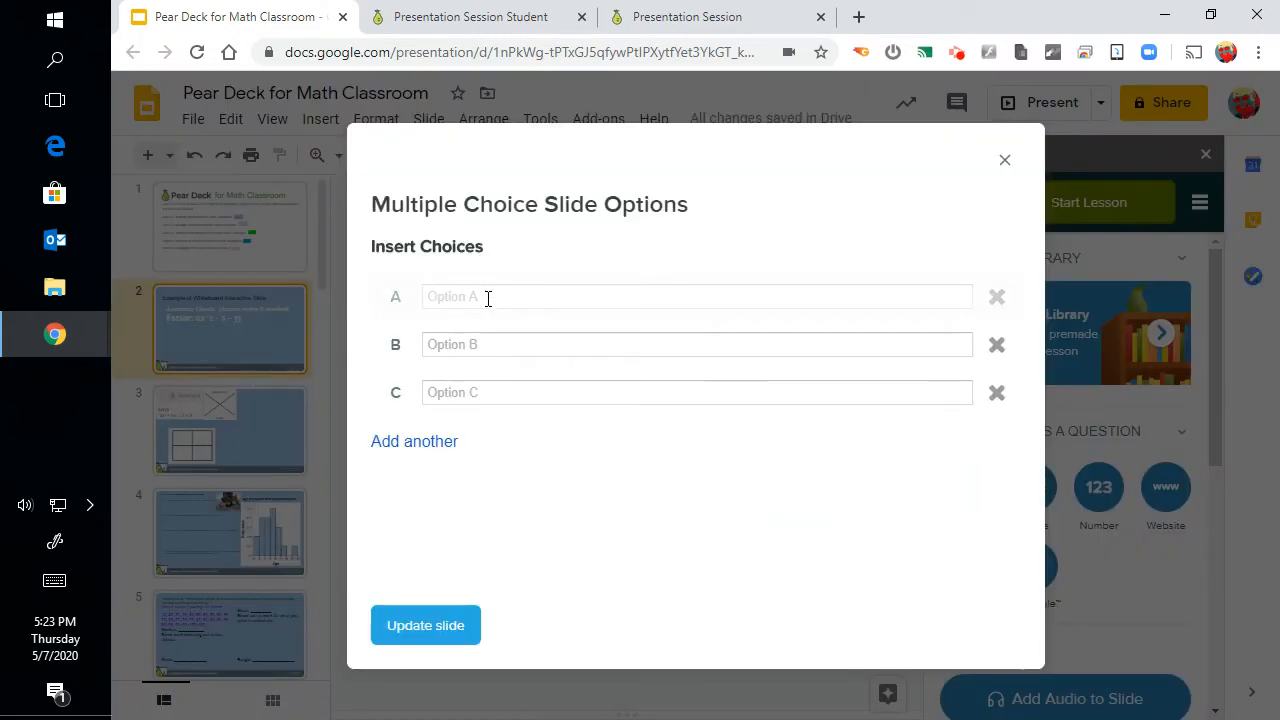
pyautogui.write('1')
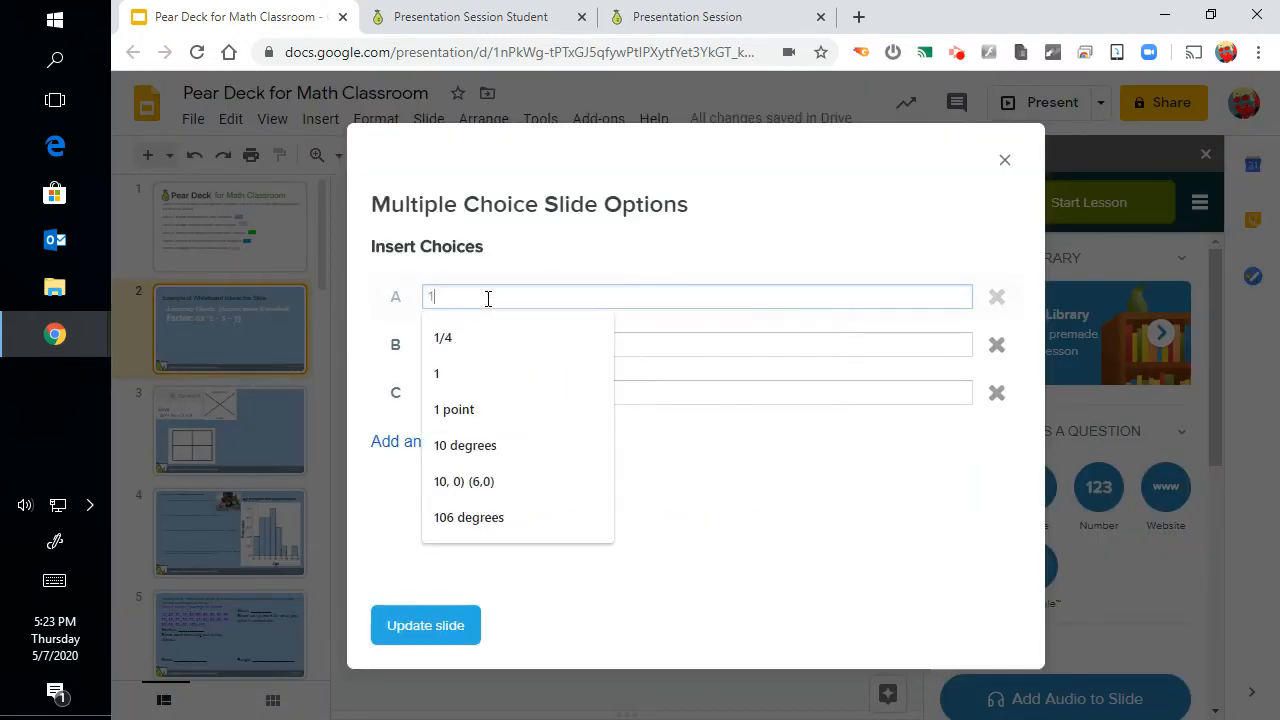
pyautogui.click(697, 344)
pyautogui.write('2')
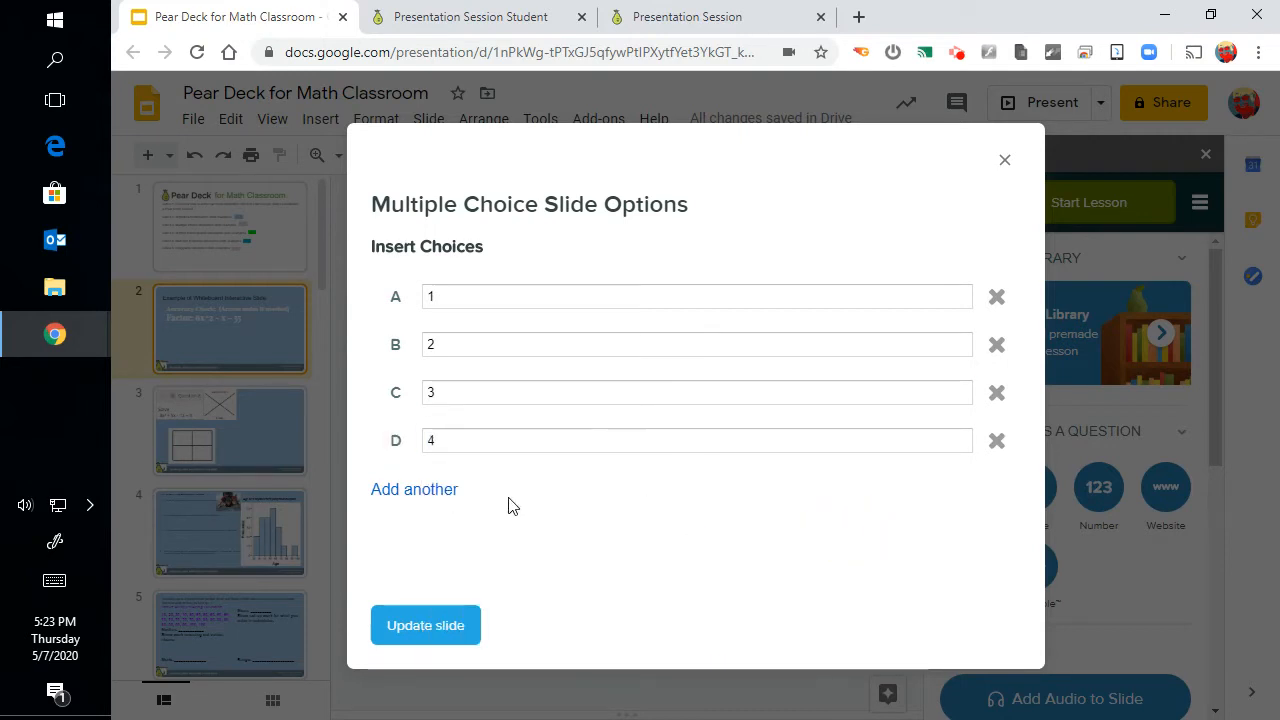
pyautogui.click(414, 489)
pyautogui.write('5')
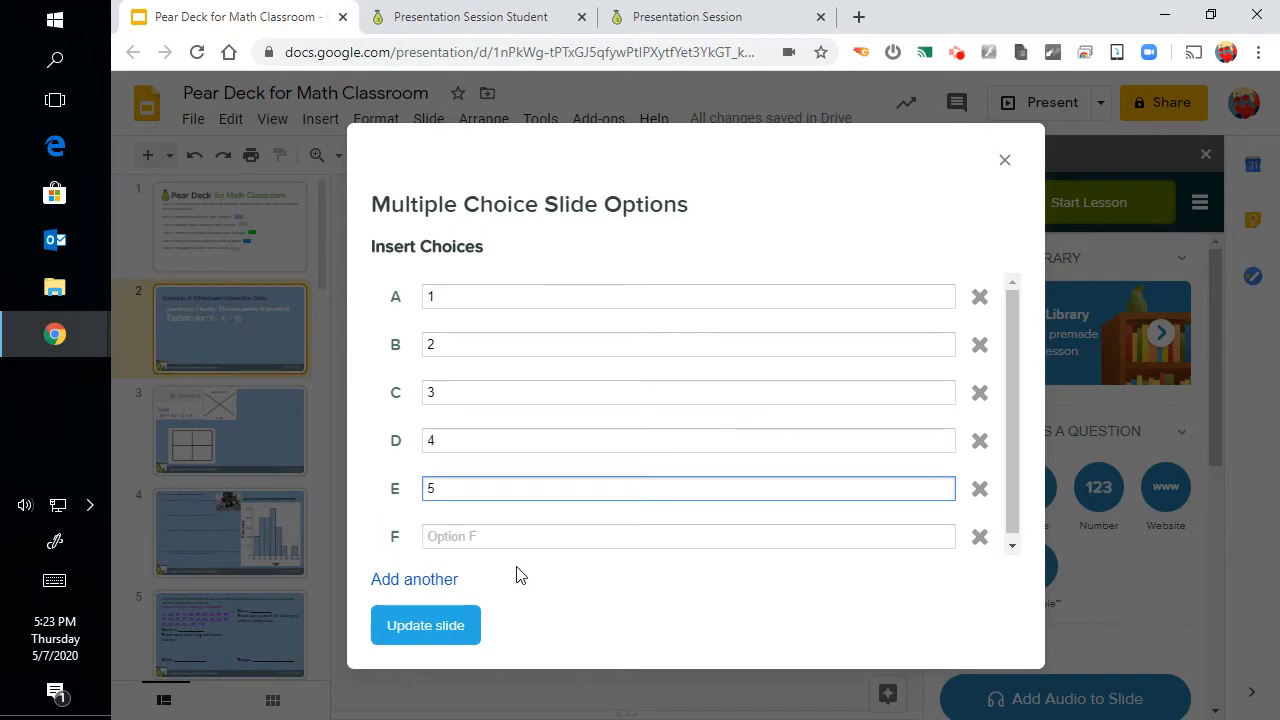
pyautogui.write('6 Pi')
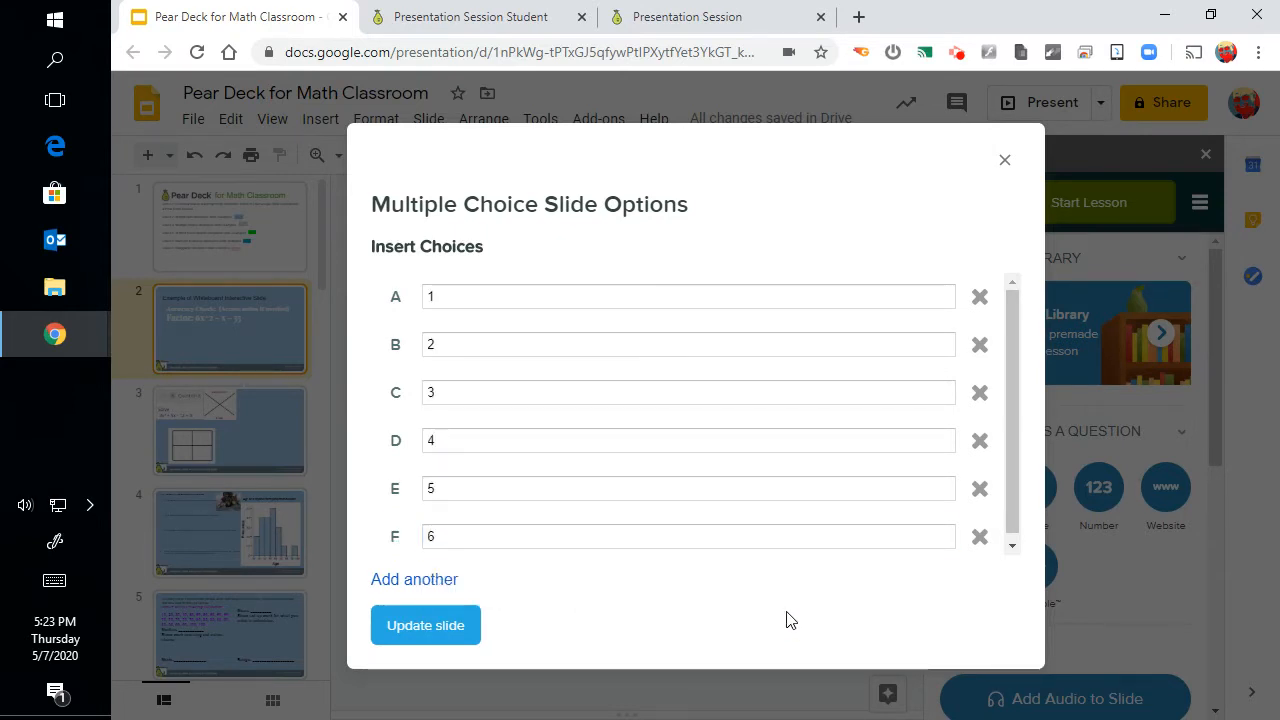
pyautogui.moveTo(720, 567)
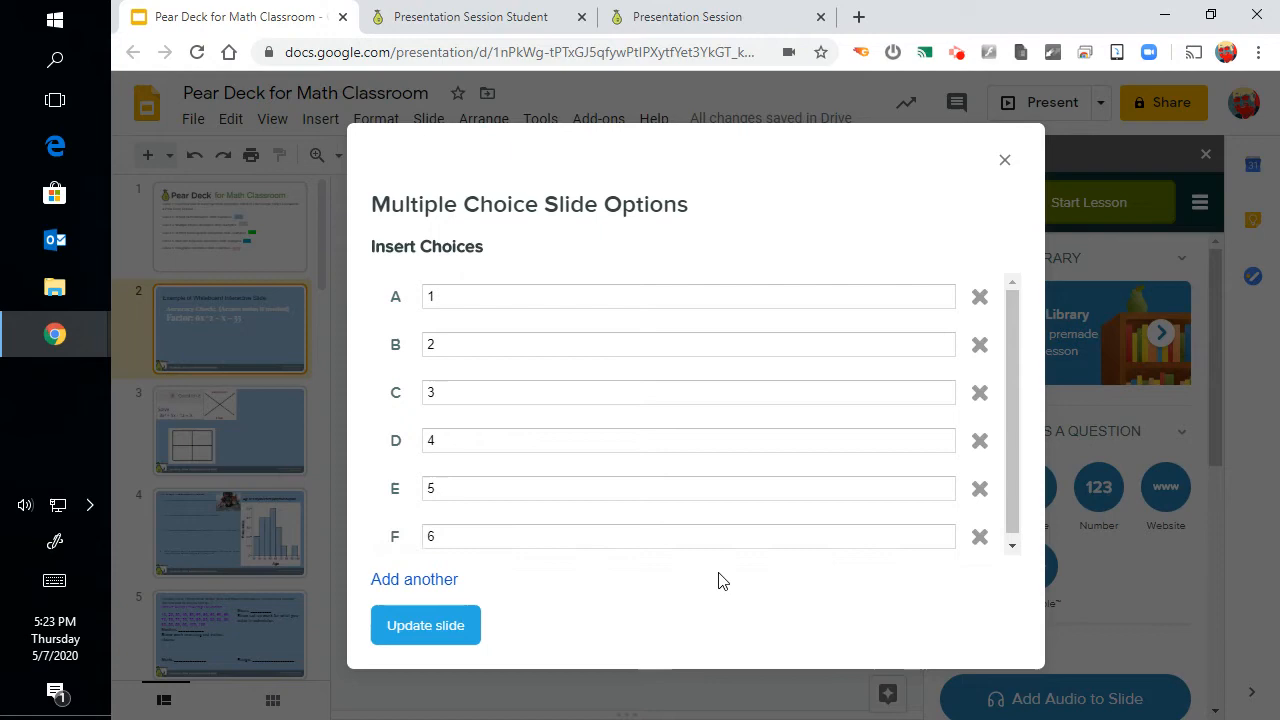
pyautogui.click(425, 625)
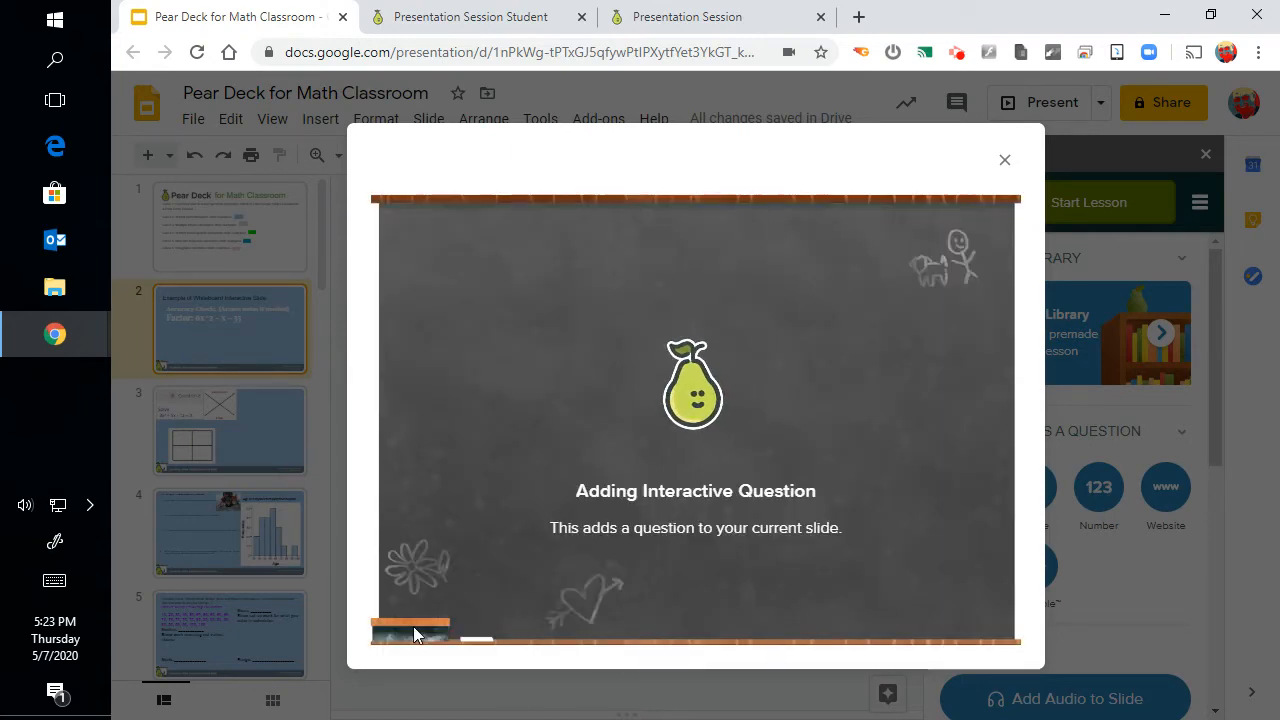
pyautogui.click(1004, 159)
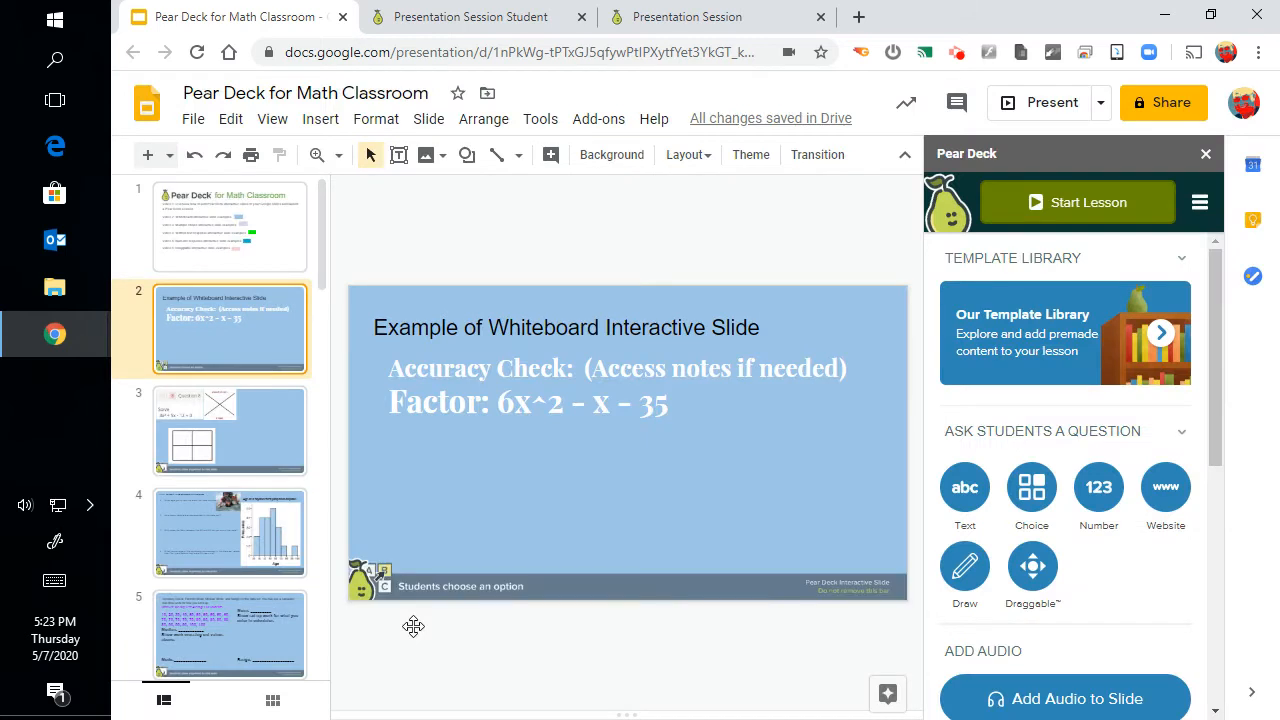
pyautogui.moveTo(423, 336)
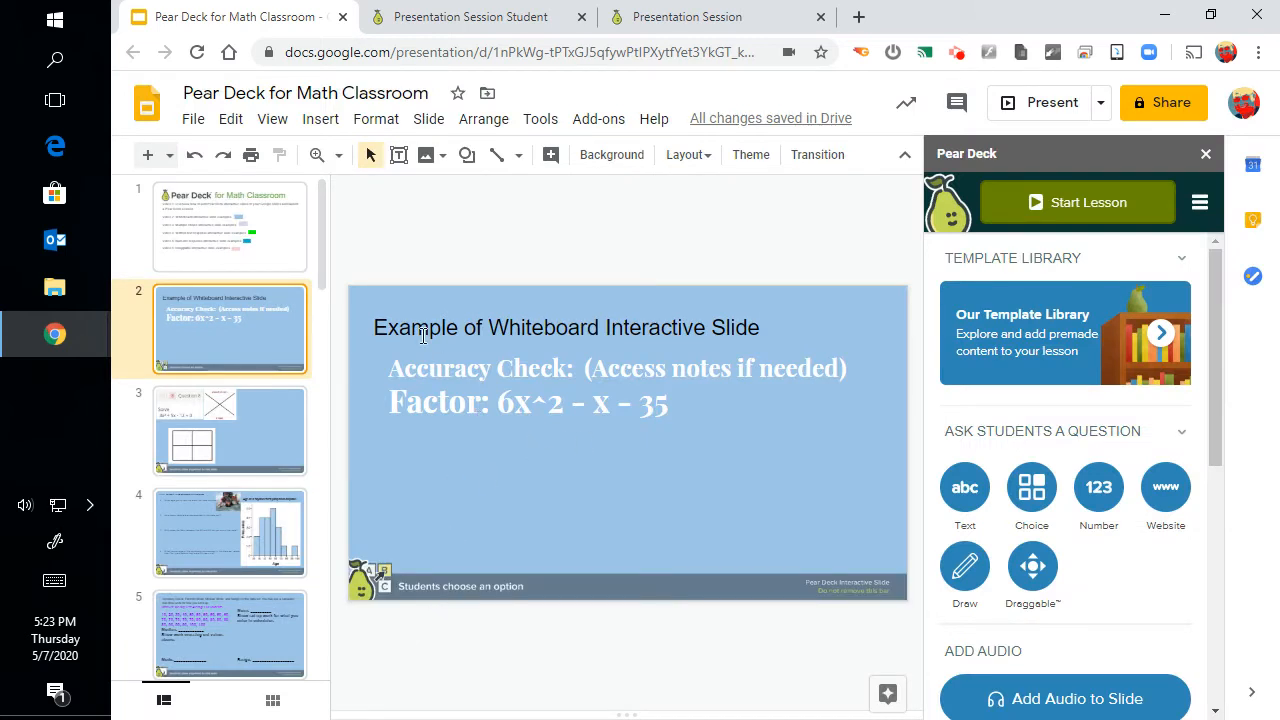
# Browse down to the x-intercept question, then the Mental Math slide solving 7(x - 6)(x + 8) = 0
pyautogui.scroll(-3)
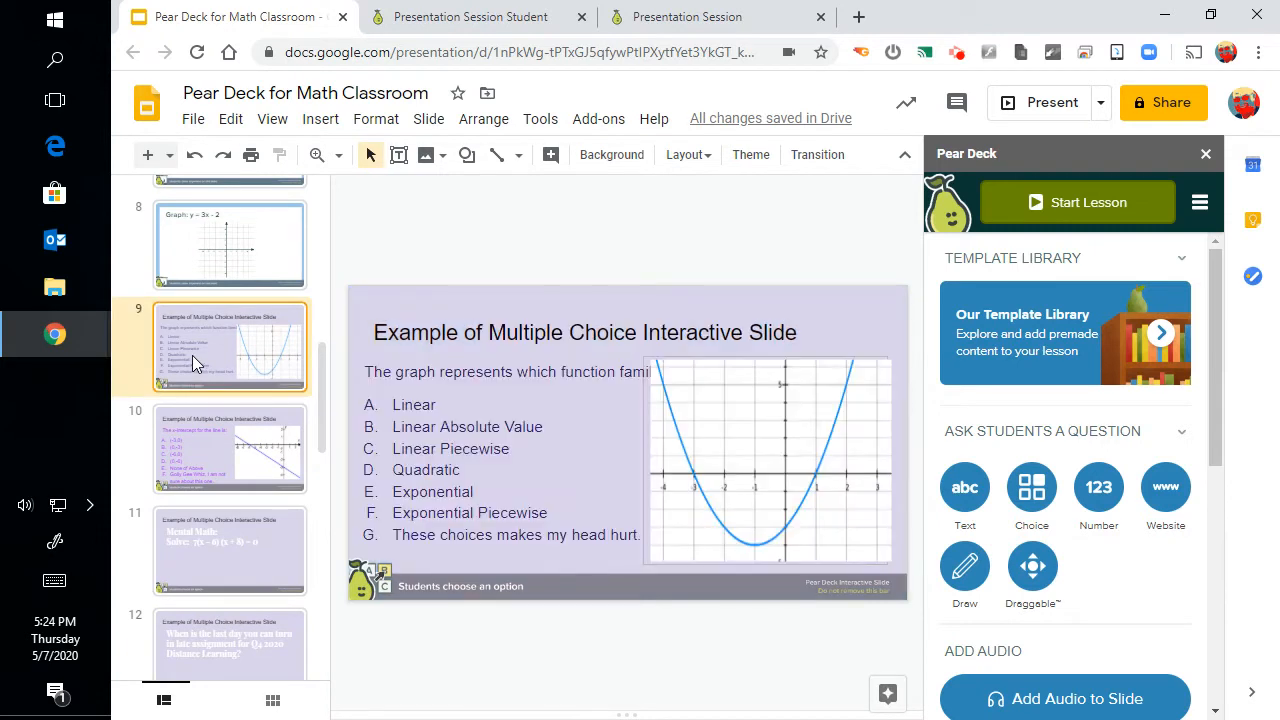
pyautogui.moveTo(600, 544)
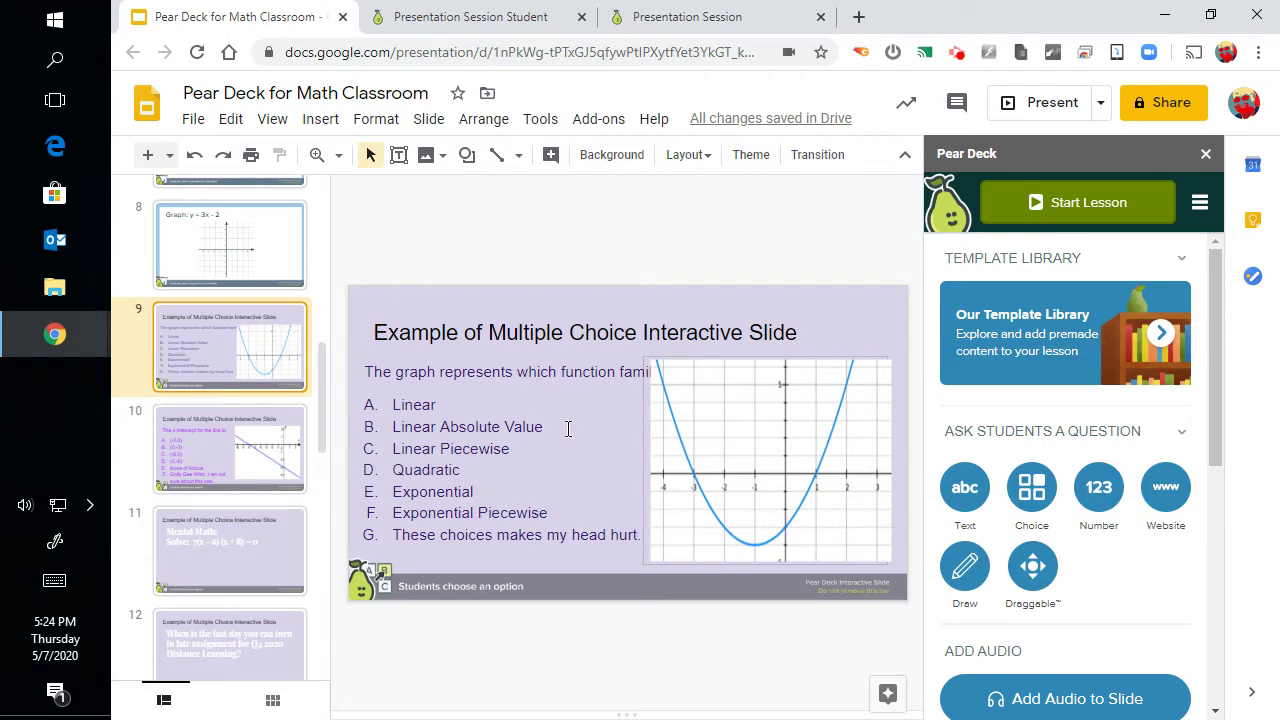
pyautogui.moveTo(248, 461)
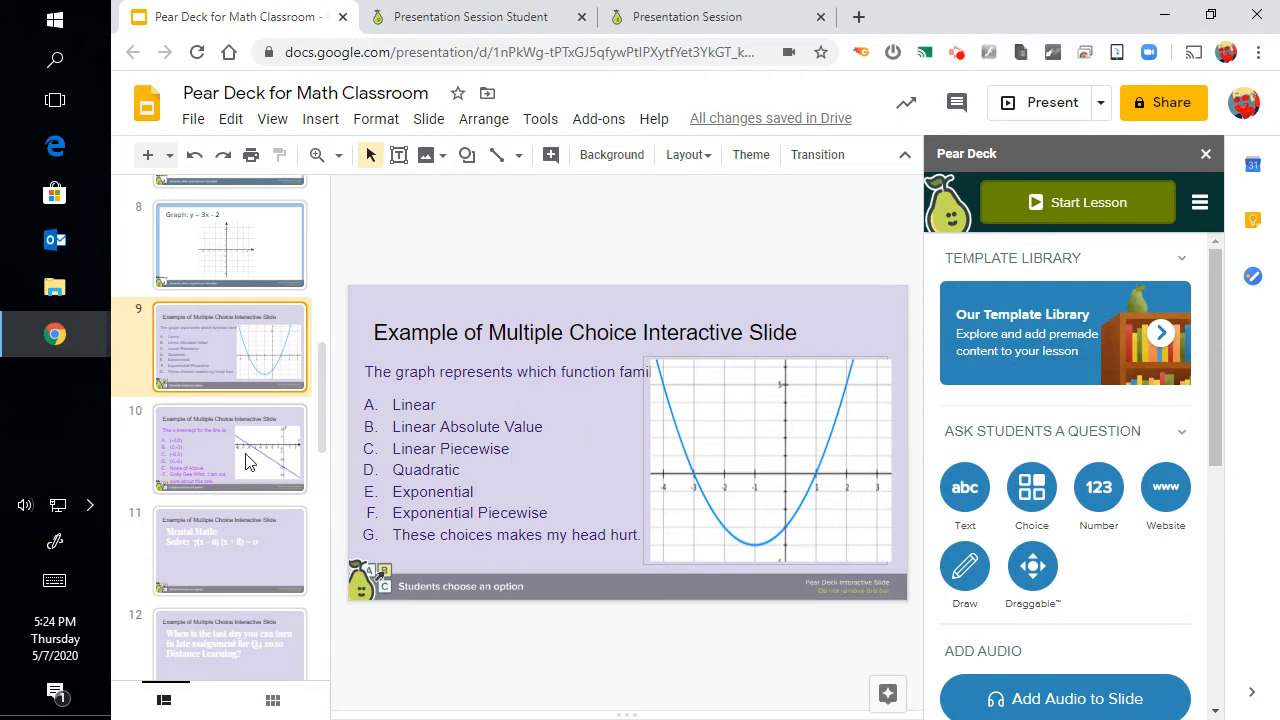
pyautogui.click(230, 449)
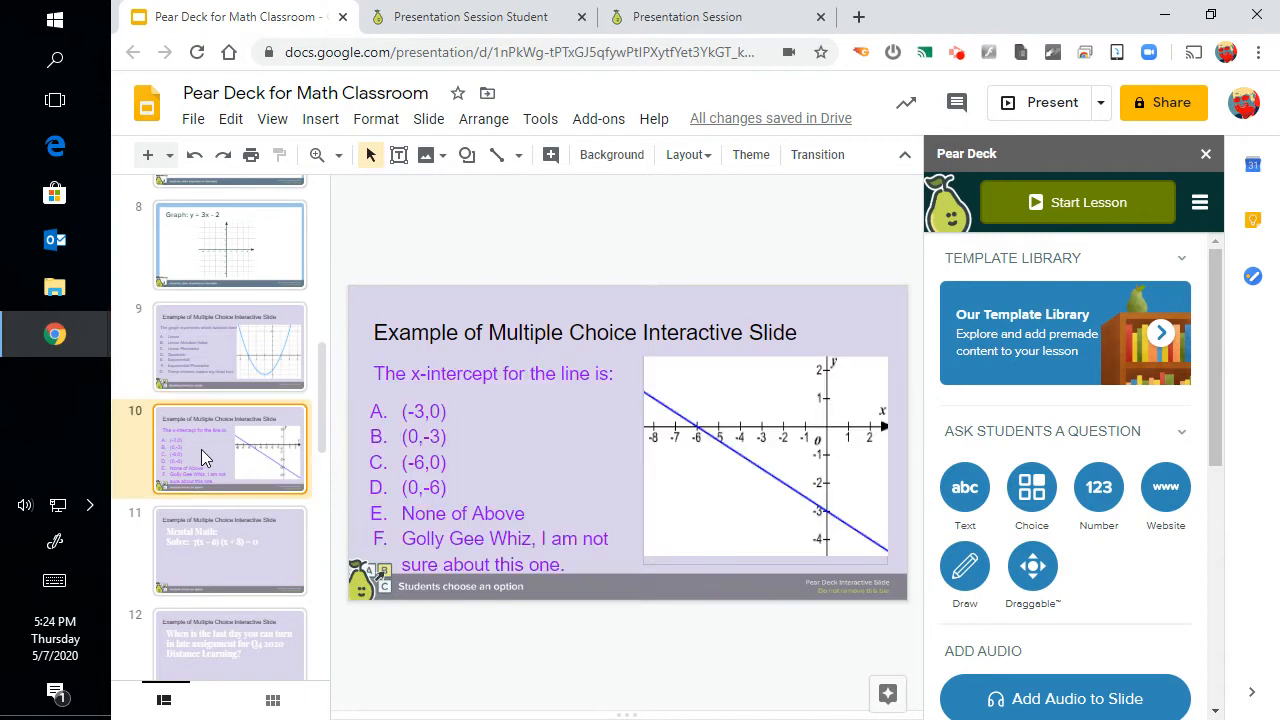
pyautogui.moveTo(504, 445)
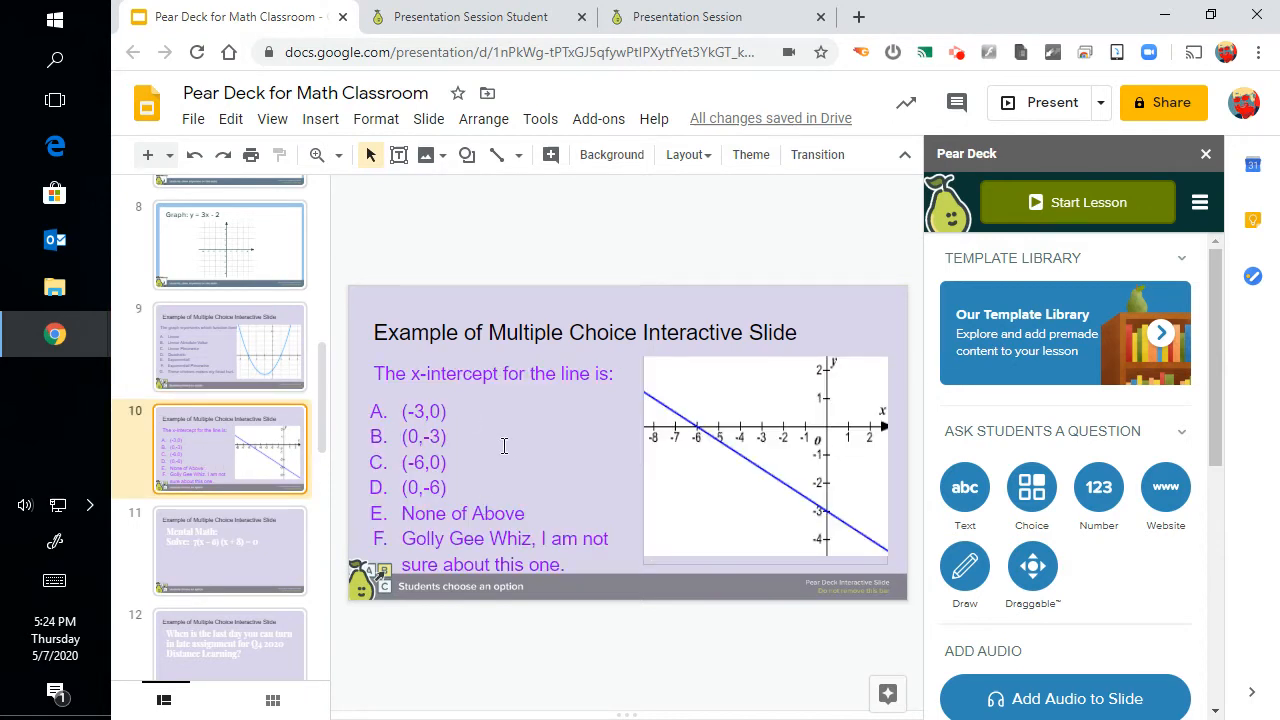
pyautogui.click(230, 550)
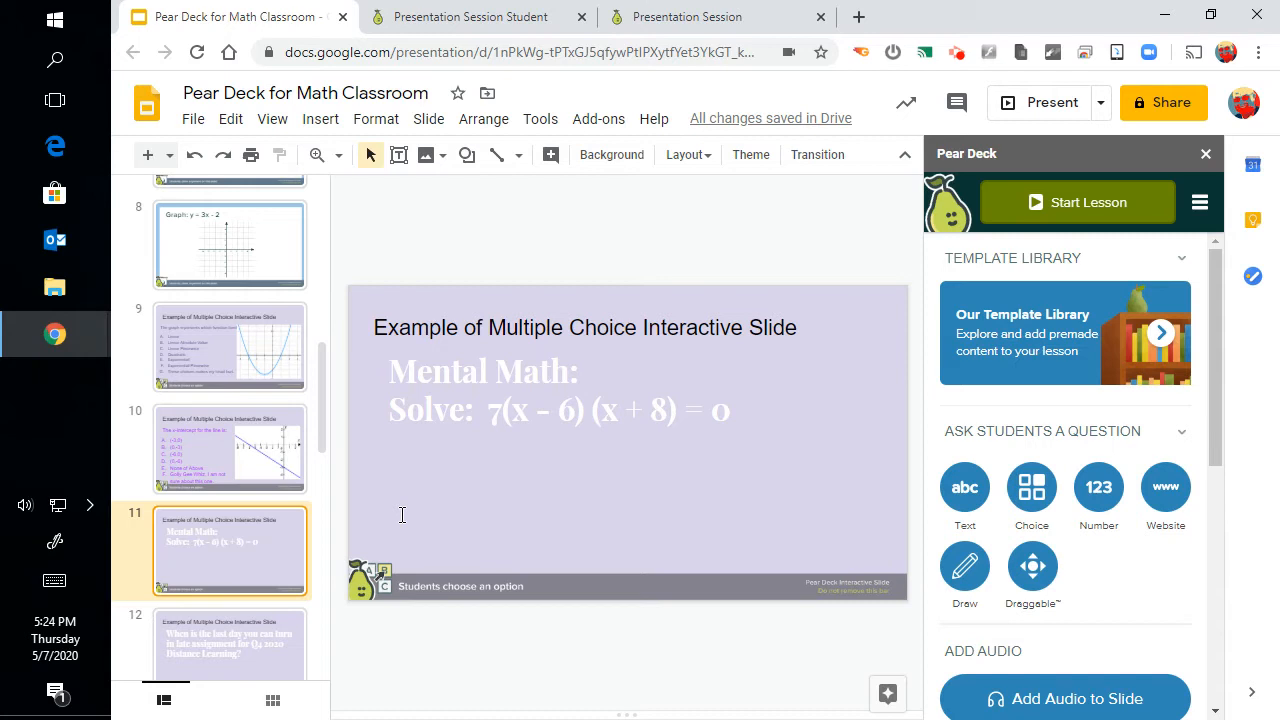
pyautogui.moveTo(480, 467)
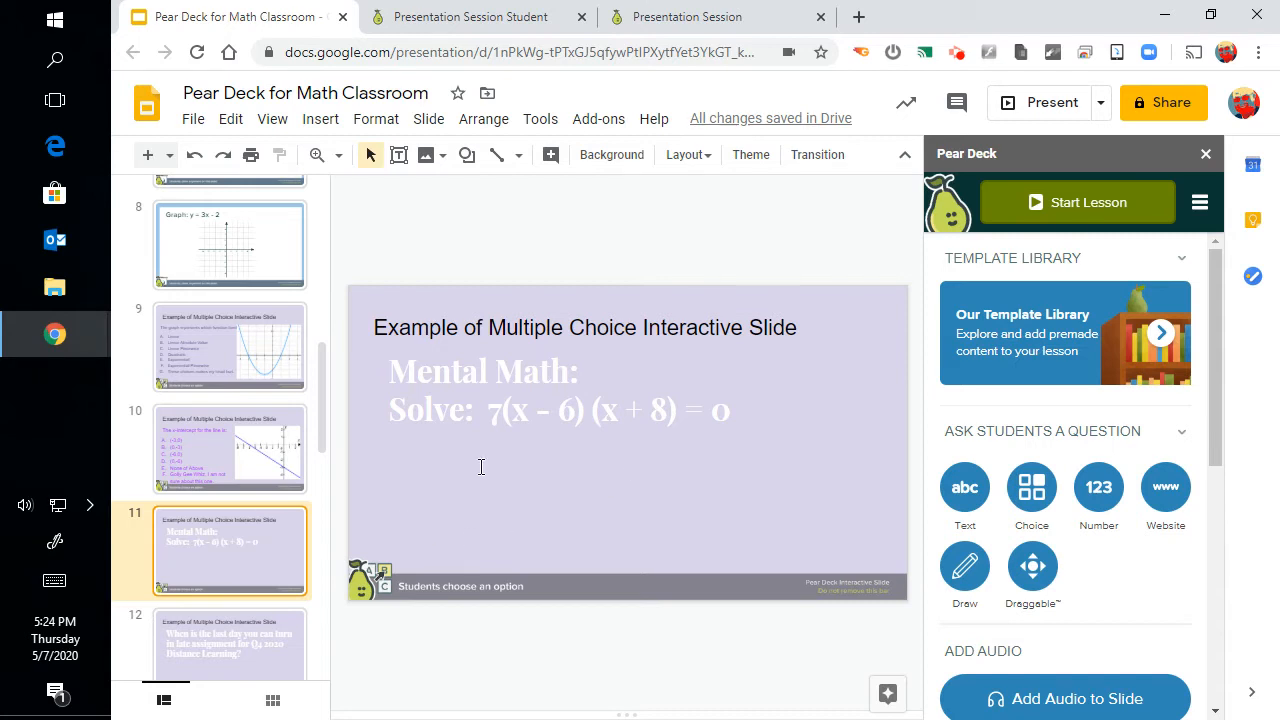
pyautogui.moveTo(484, 501)
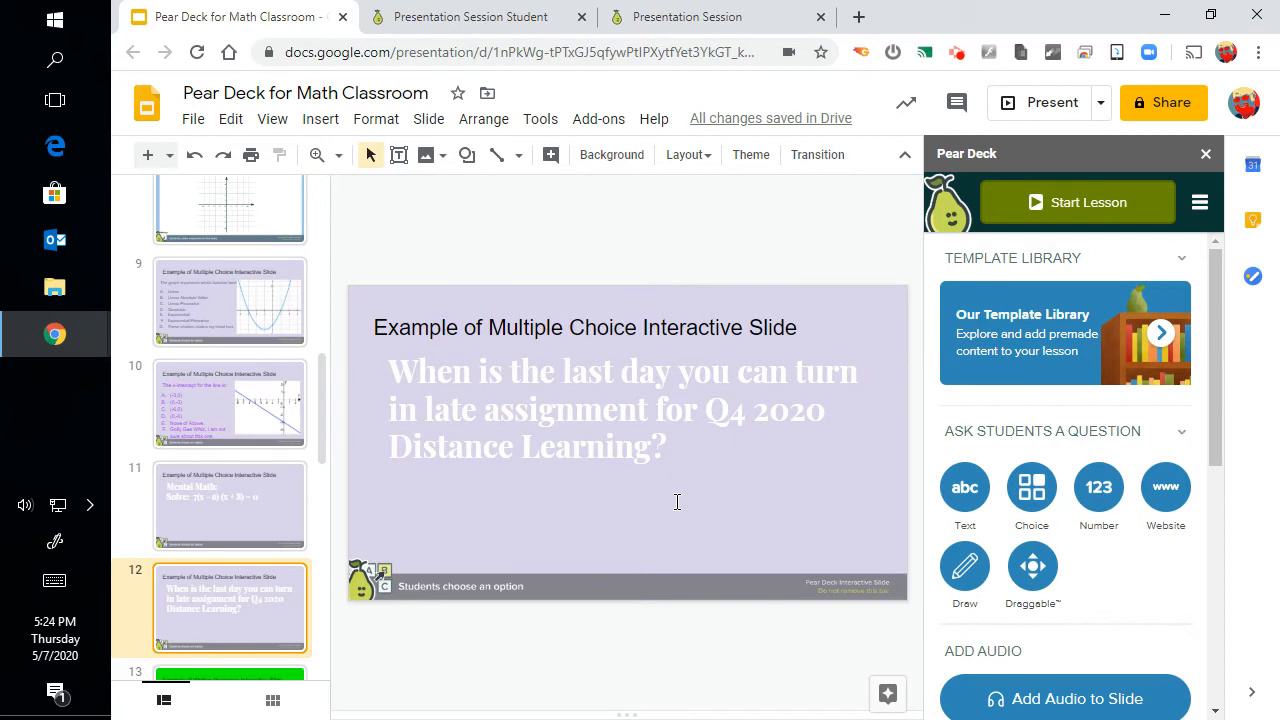
pyautogui.moveTo(472, 181)
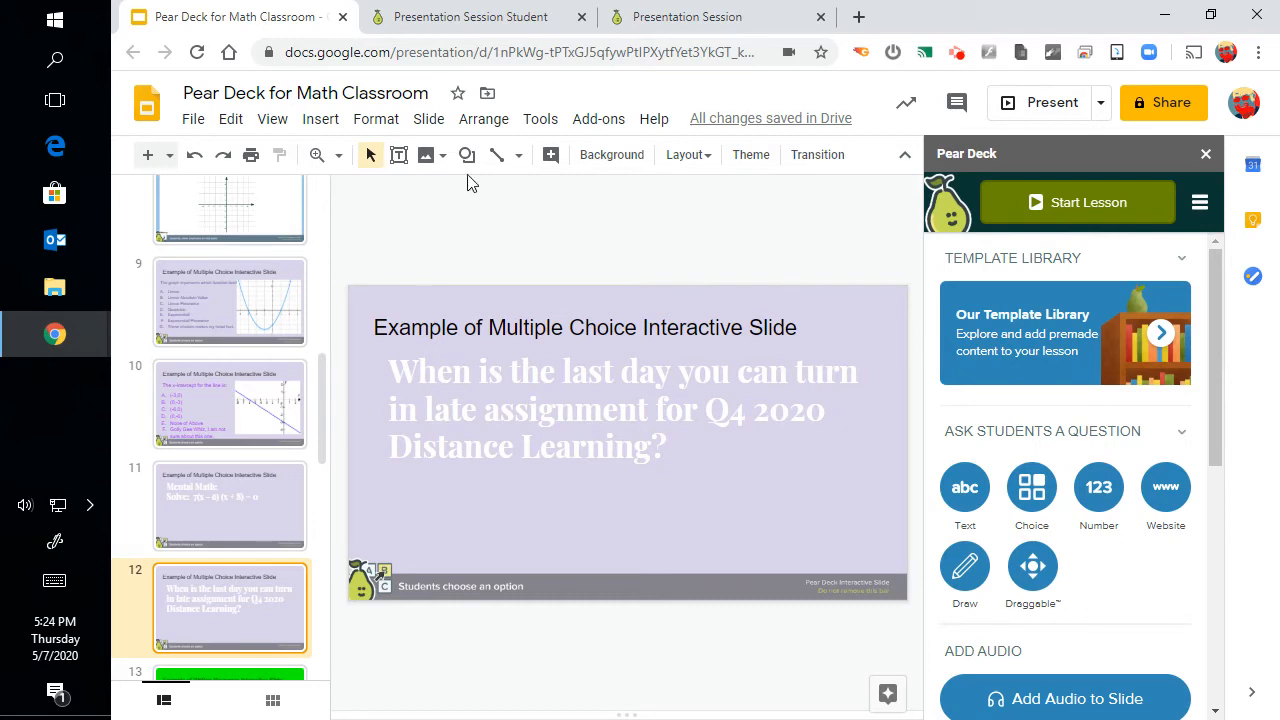
# In the student view, answer slide 9 with Quadratic after trying Exponential and Linear Absolute Value
pyautogui.click(470, 17)
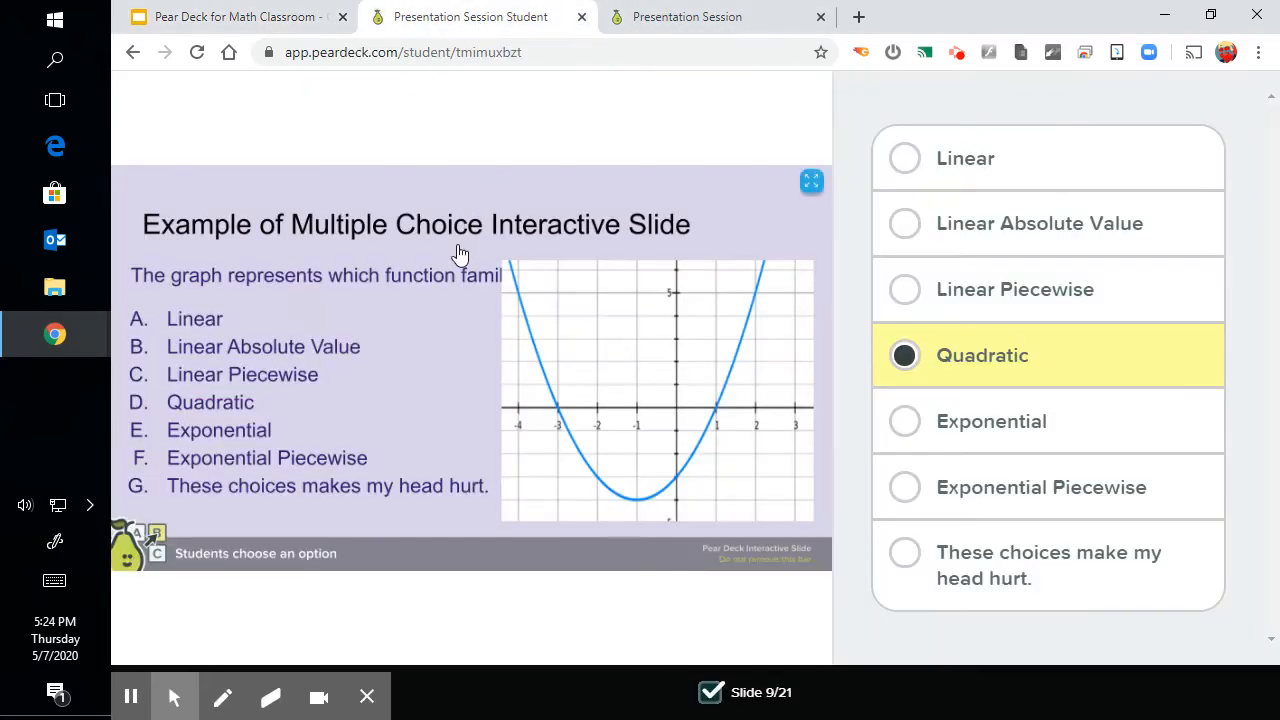
pyautogui.moveTo(322, 290)
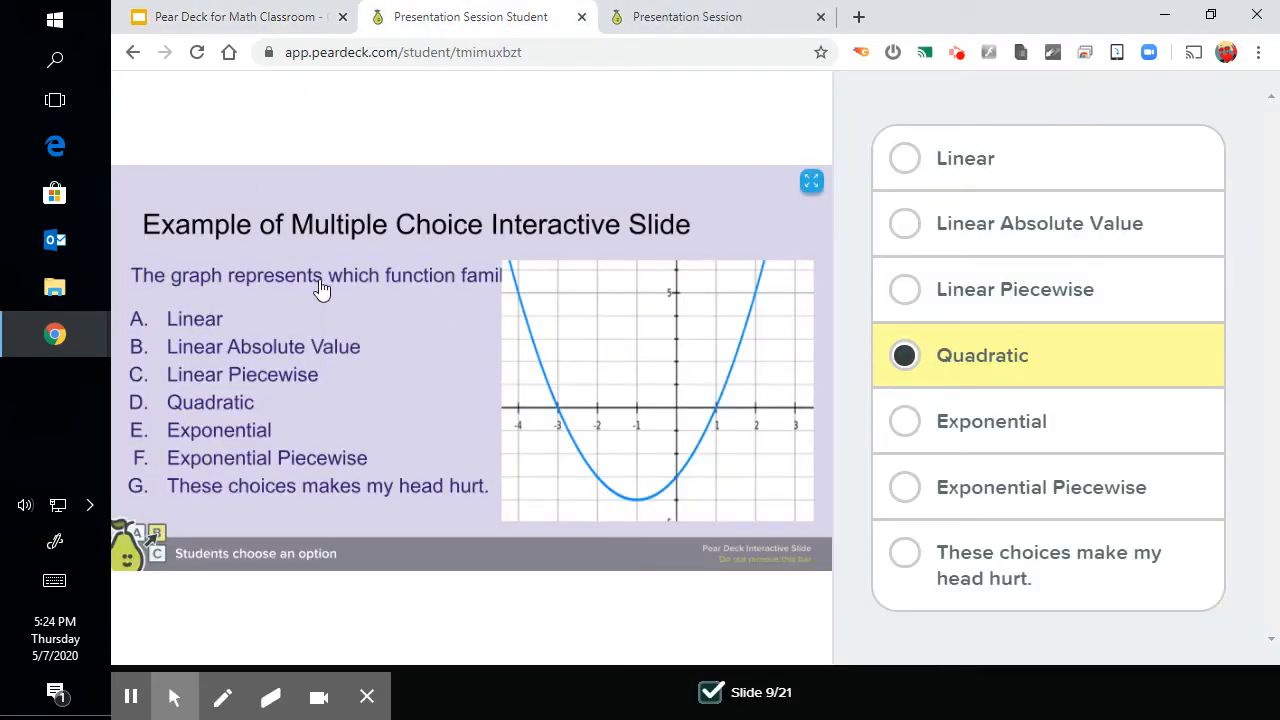
pyautogui.moveTo(750, 290)
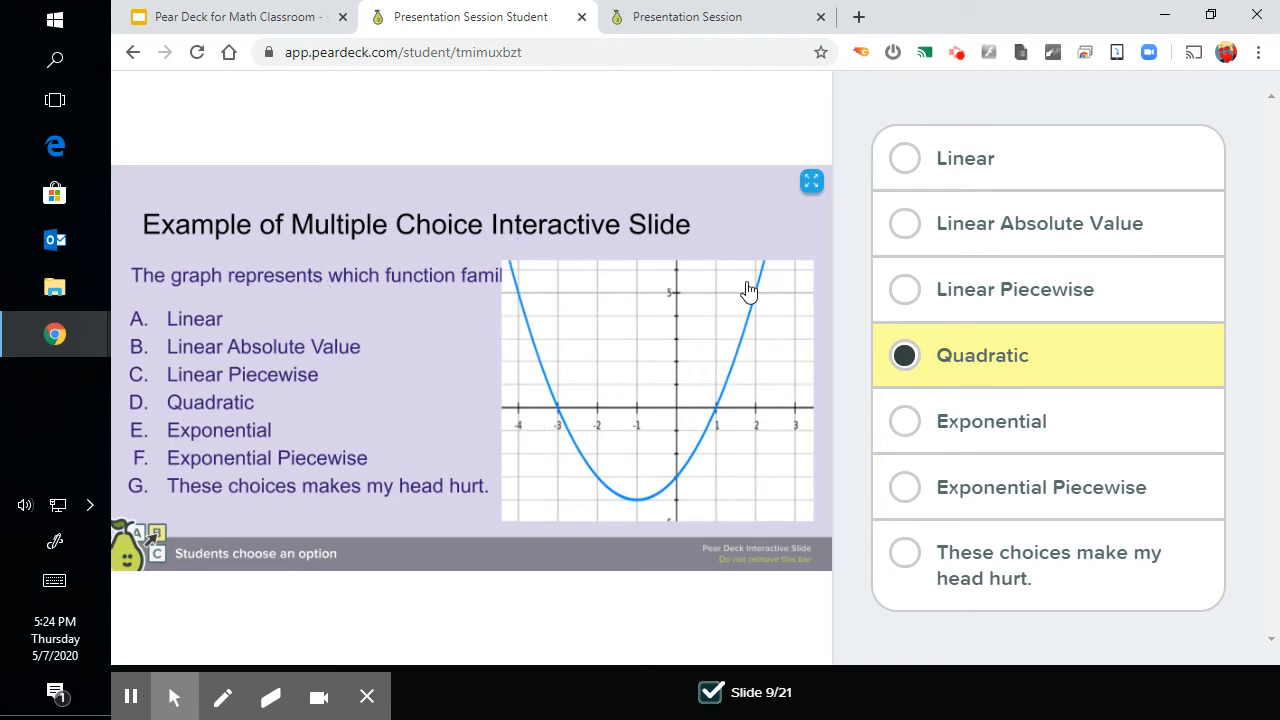
pyautogui.click(904, 421)
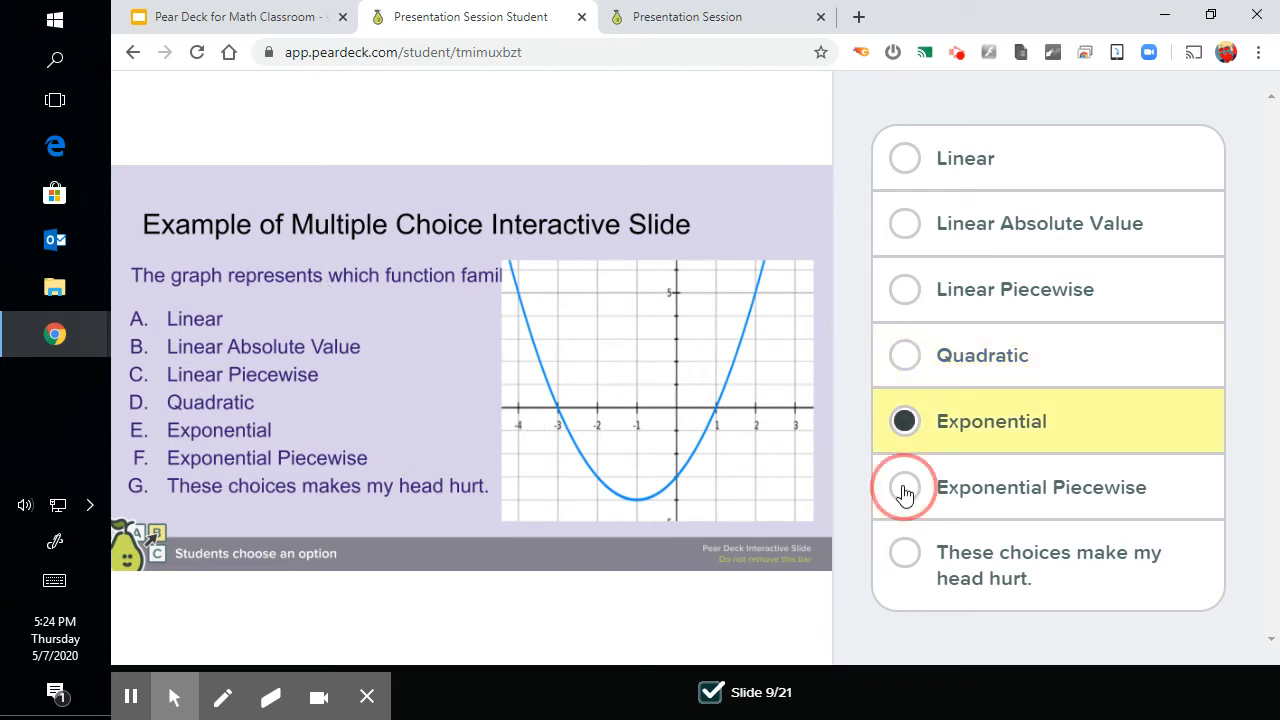
pyautogui.click(904, 223)
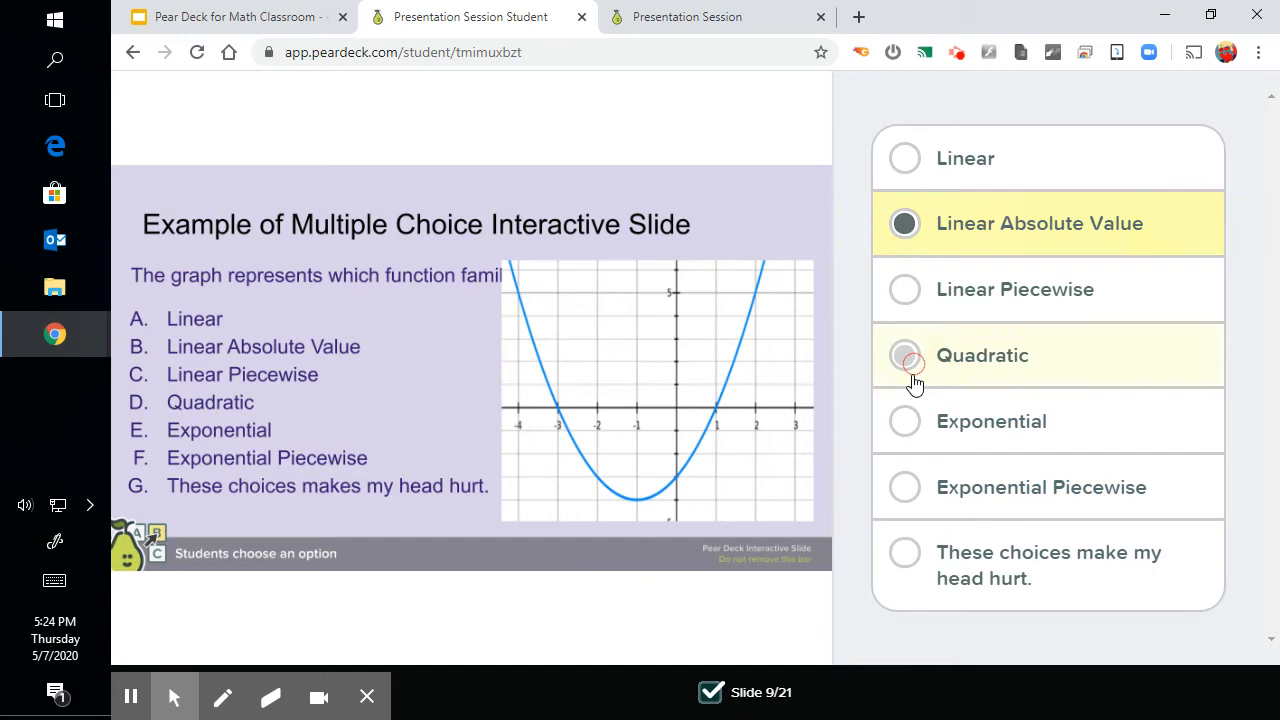
pyautogui.click(905, 355)
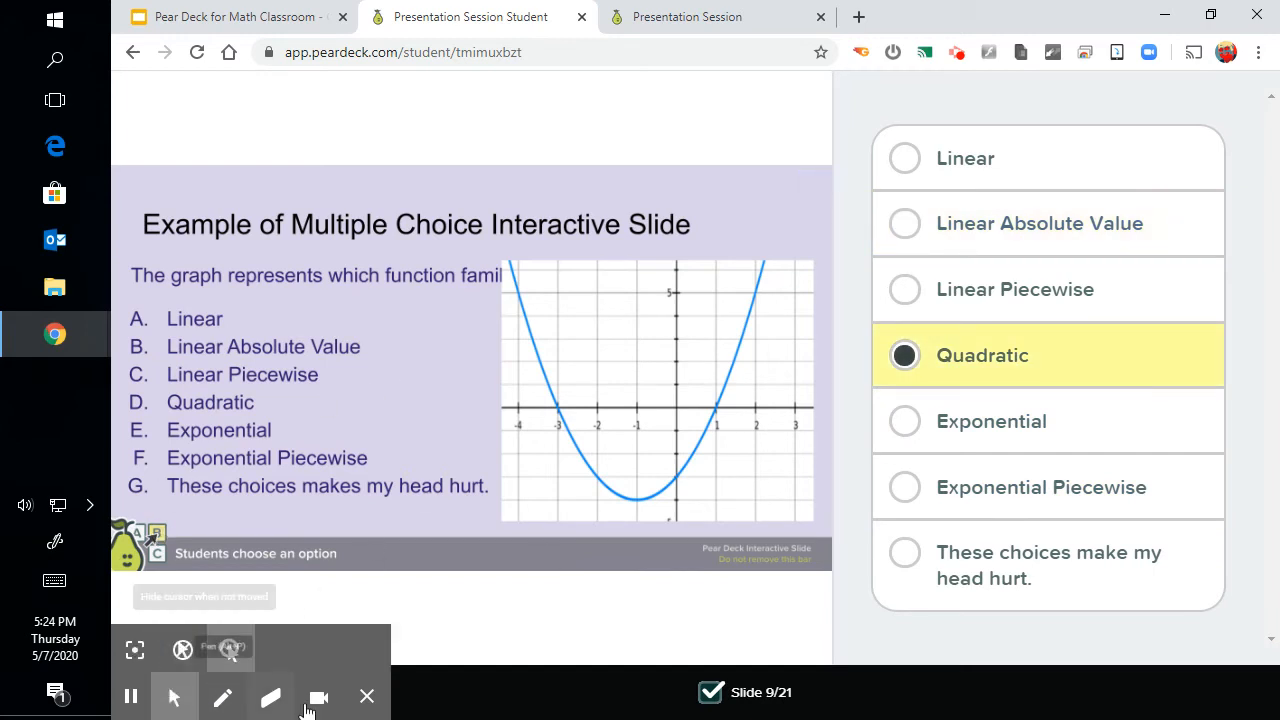
# Move to the mental math question and answer x = 6 and x = -8
pyautogui.click(193, 692)
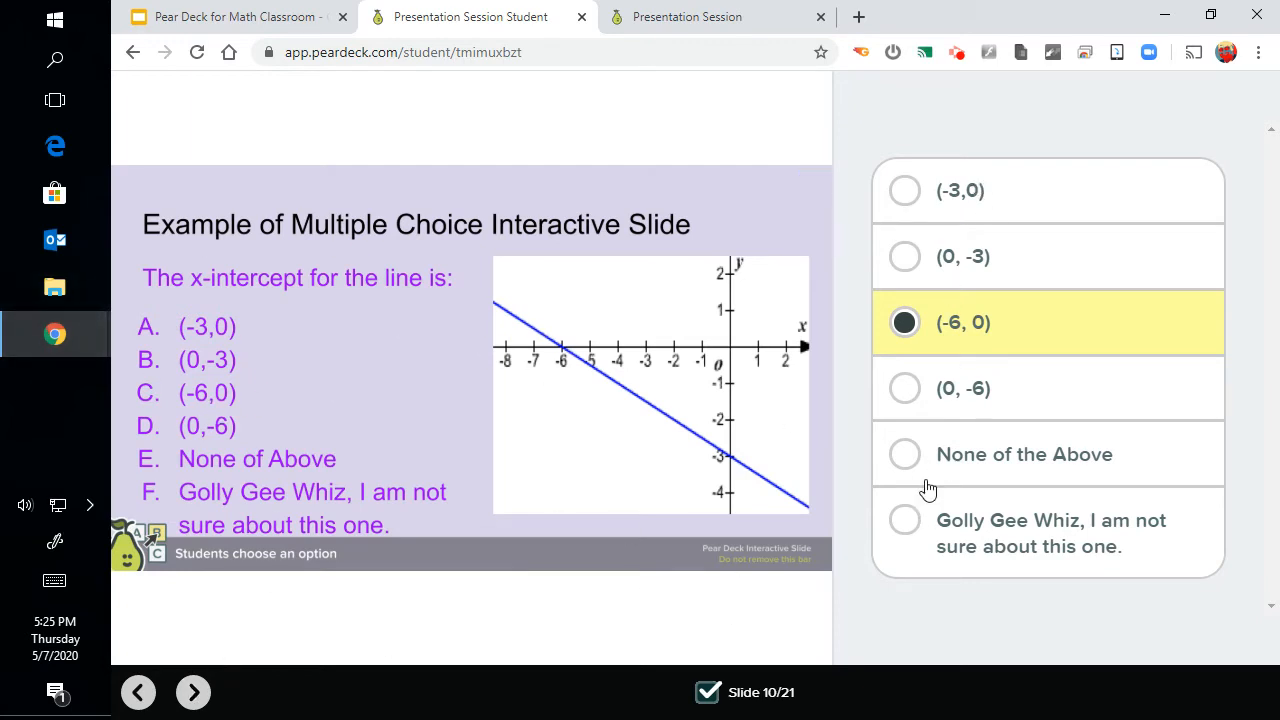
pyautogui.click(193, 691)
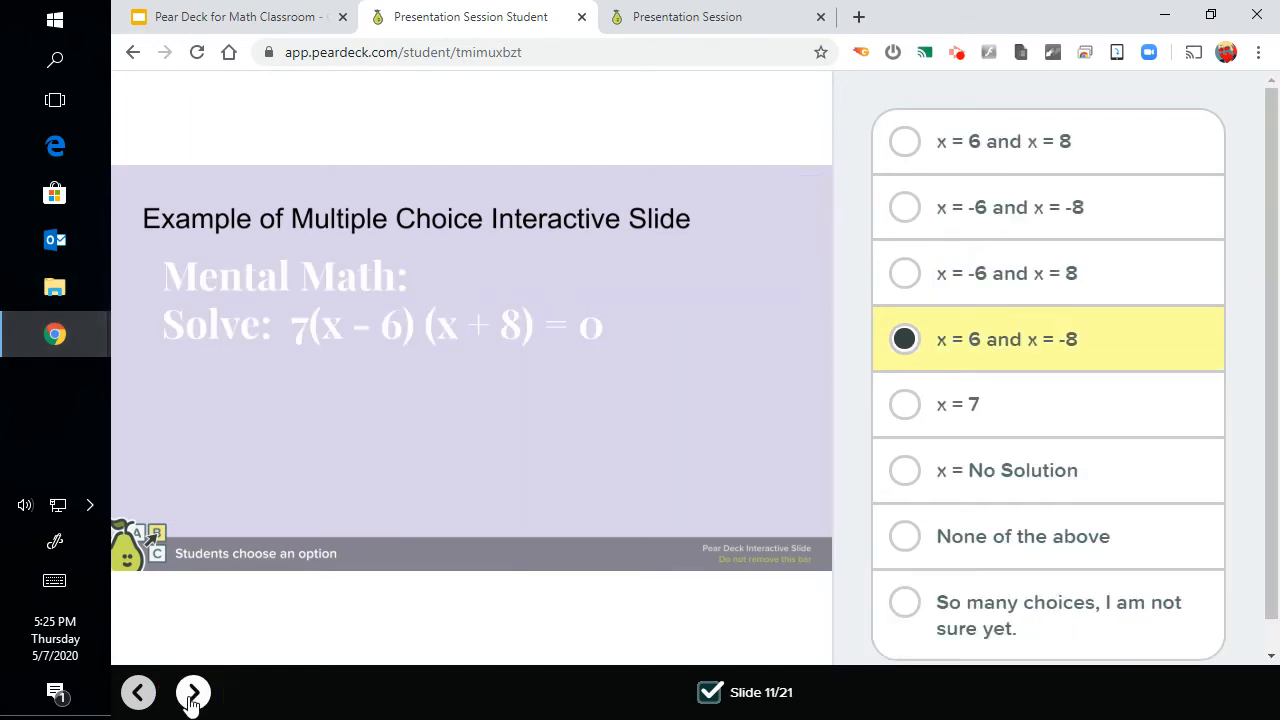
pyautogui.moveTo(346, 347)
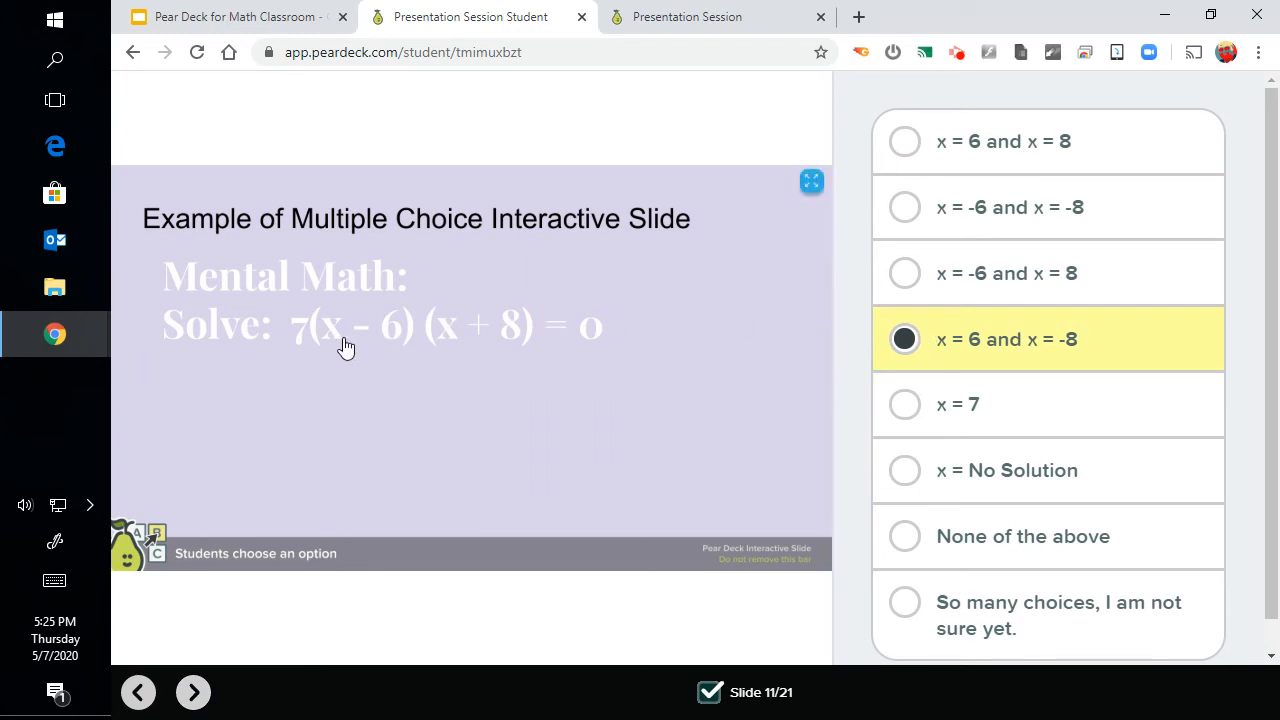
pyautogui.moveTo(940, 339)
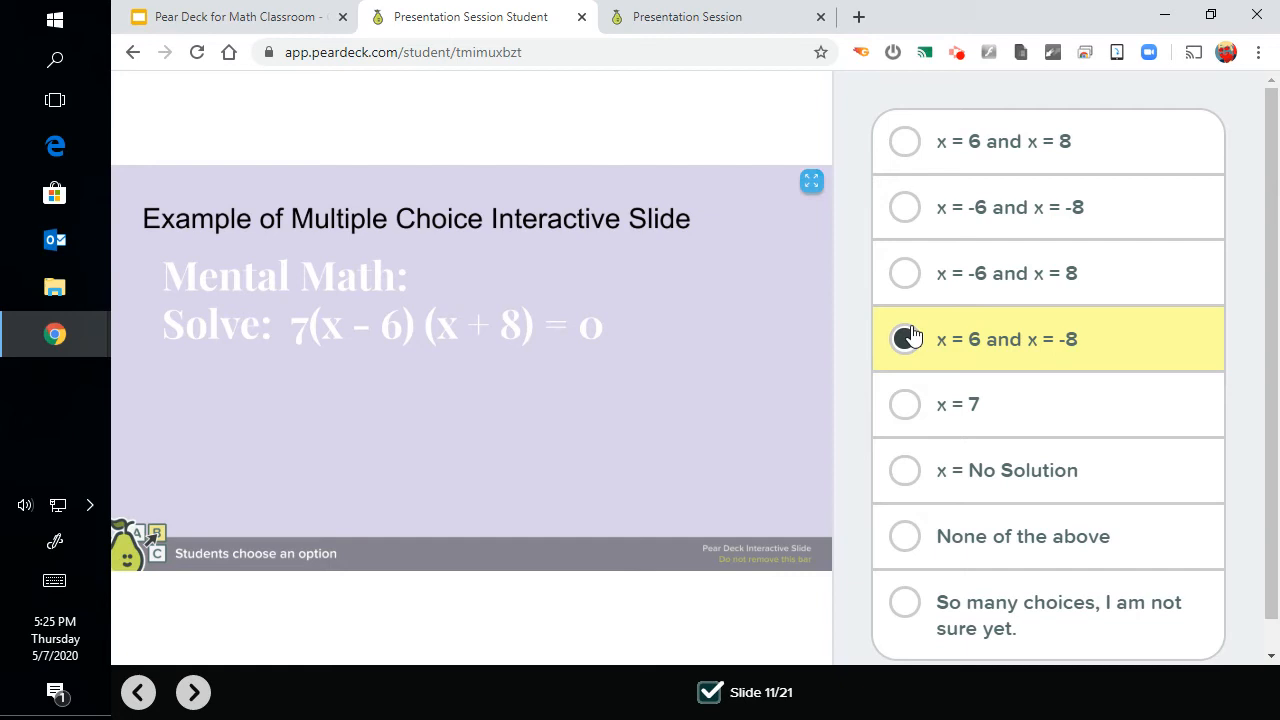
pyautogui.click(904, 339)
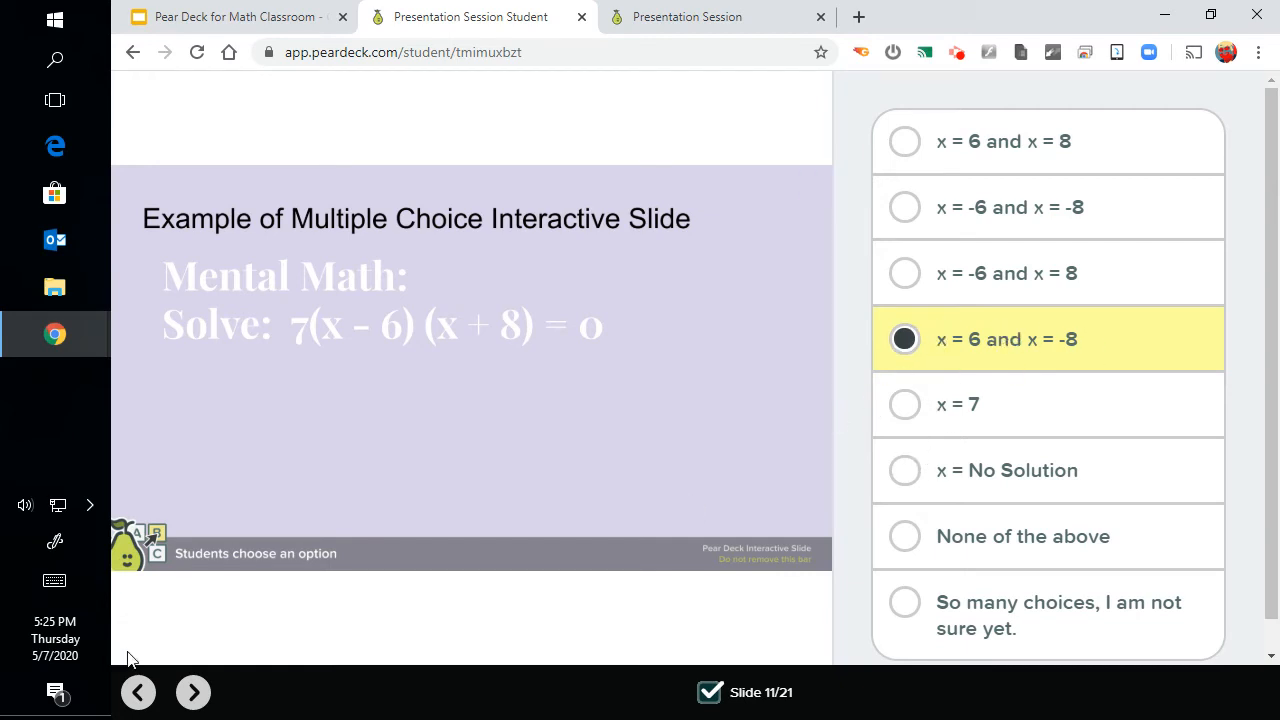
# Advance to the late-assignment question and select May 20, 2020
pyautogui.click(193, 692)
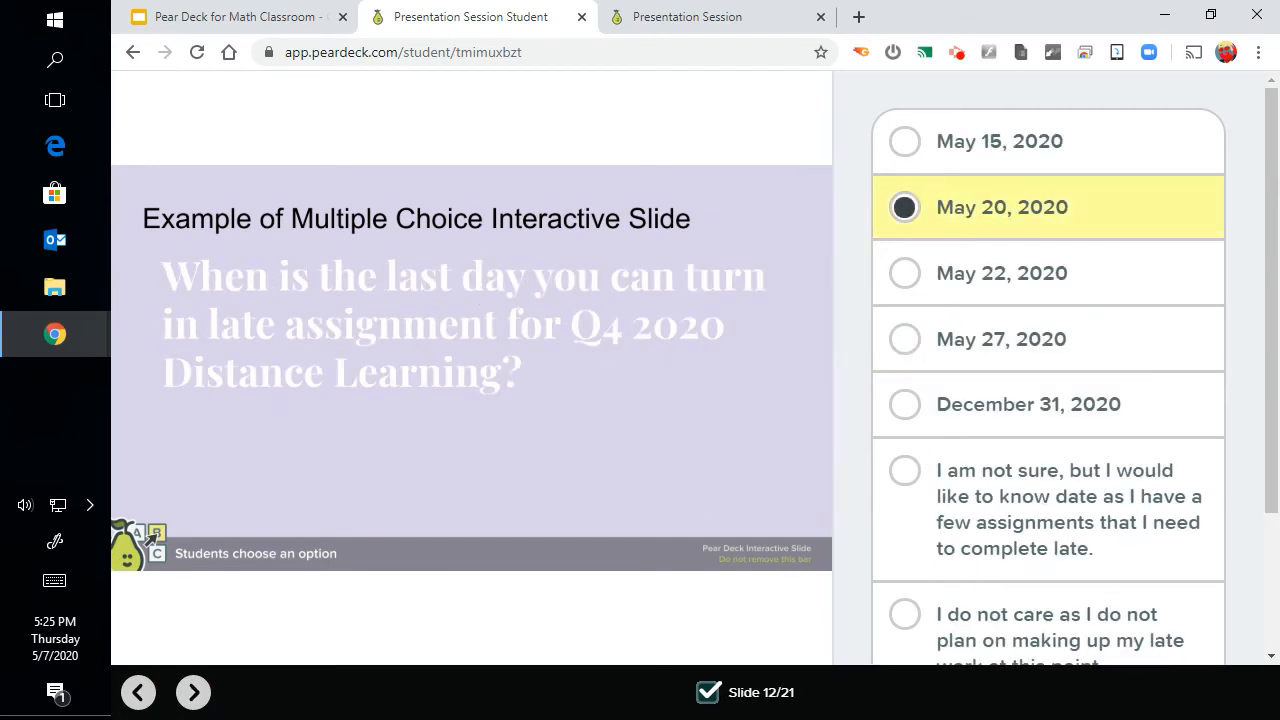
pyautogui.moveTo(903, 207)
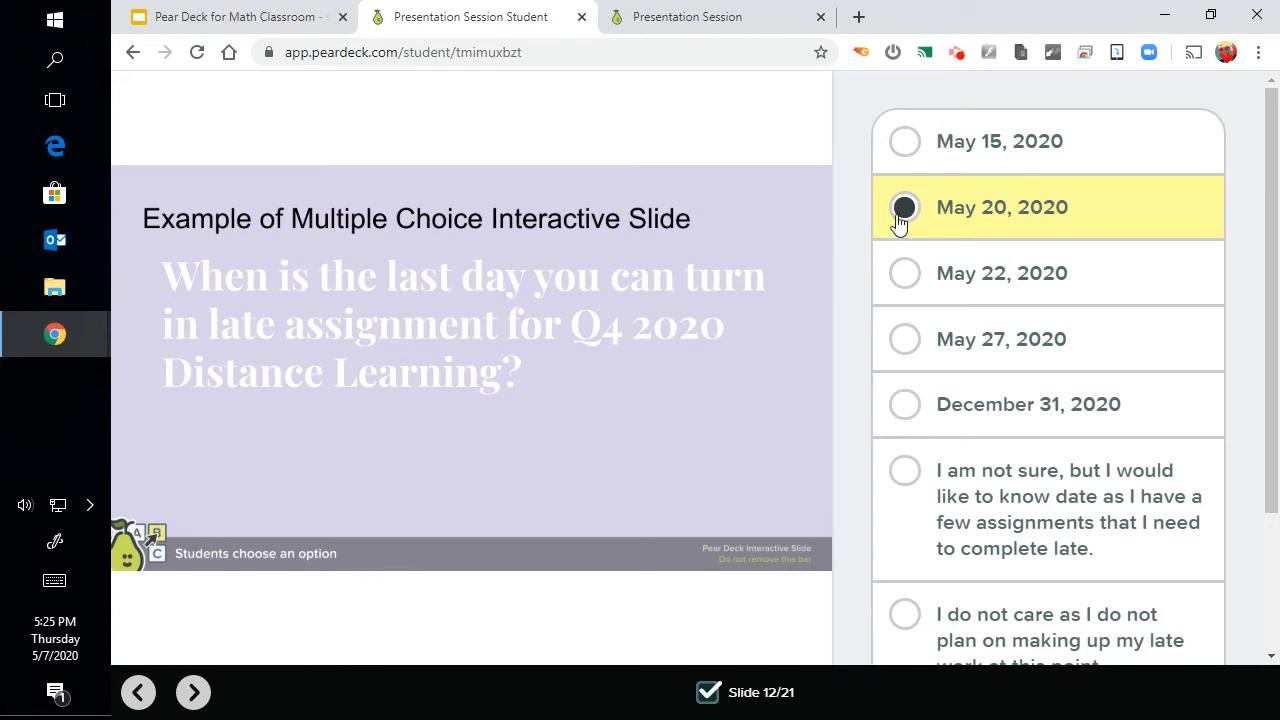
pyautogui.scroll(-3)
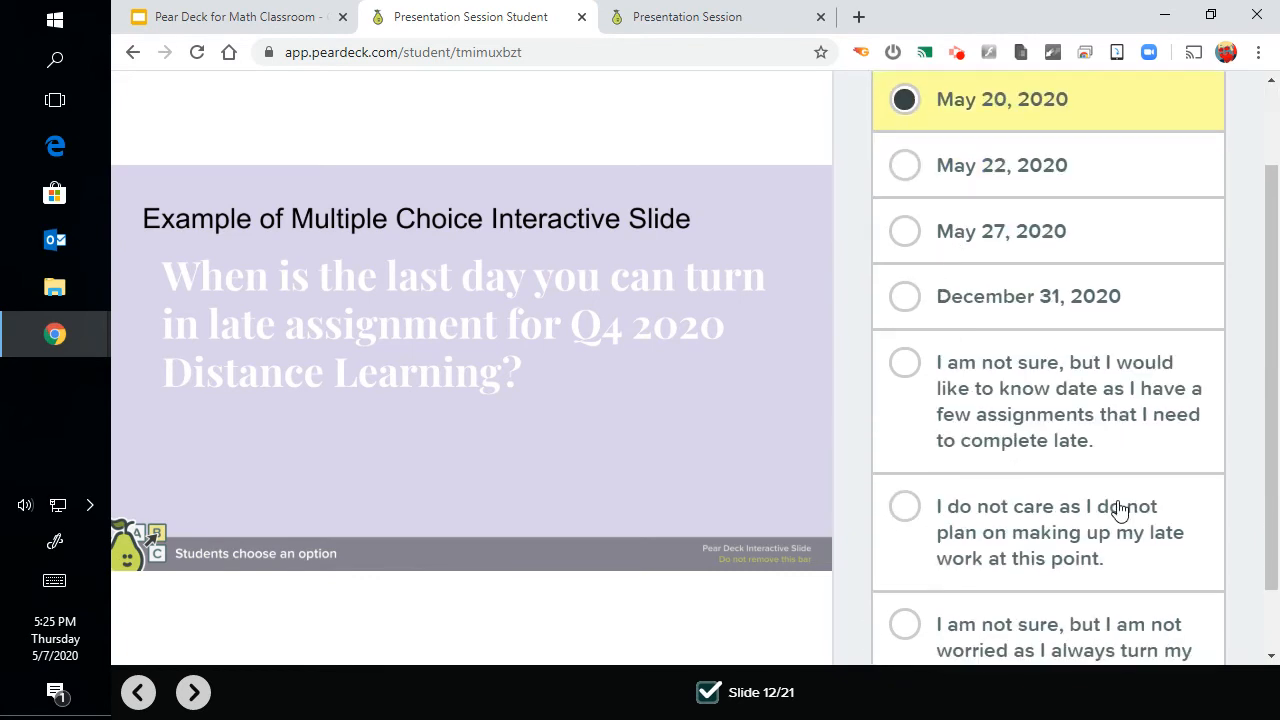
pyautogui.scroll(-3)
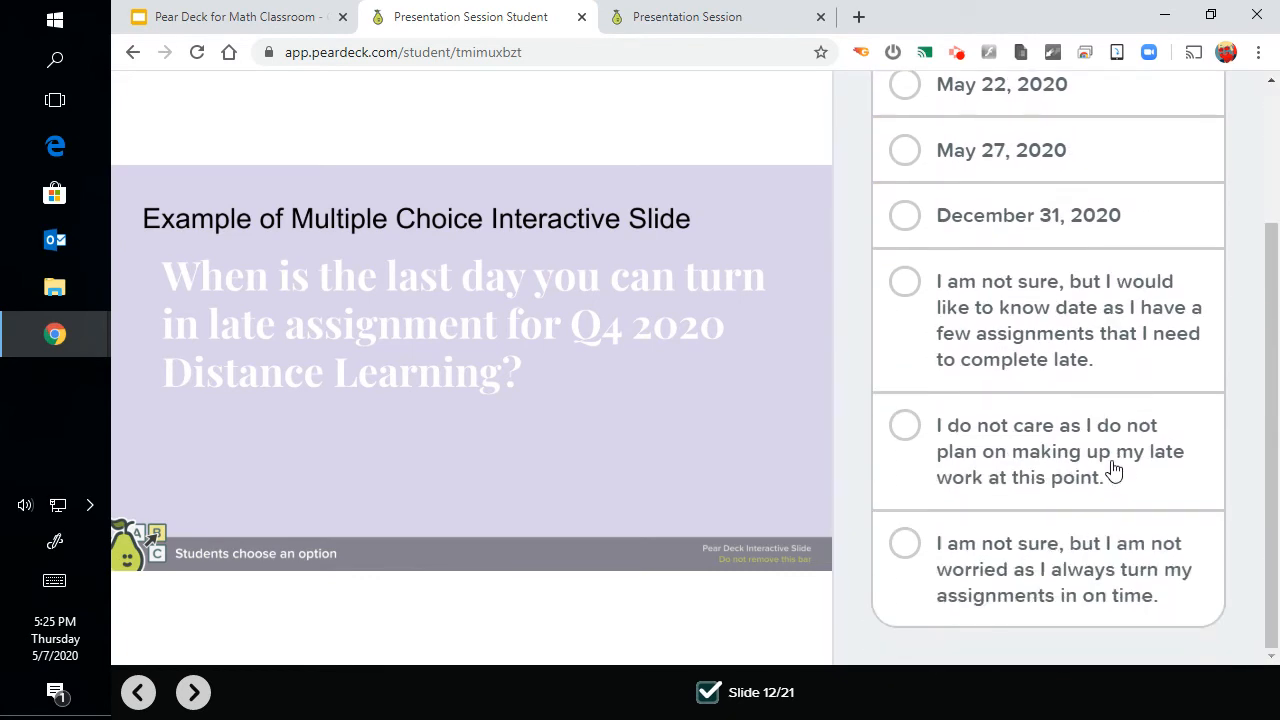
pyautogui.click(903, 207)
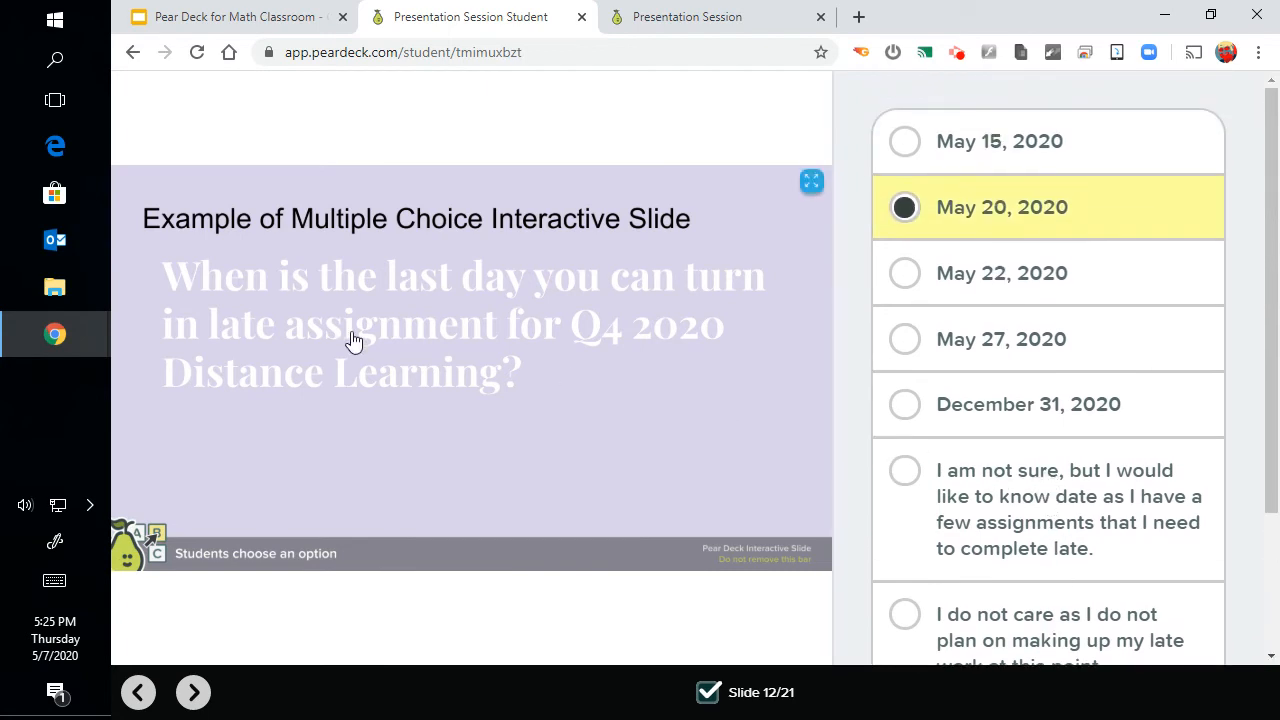
pyautogui.moveTo(457, 253)
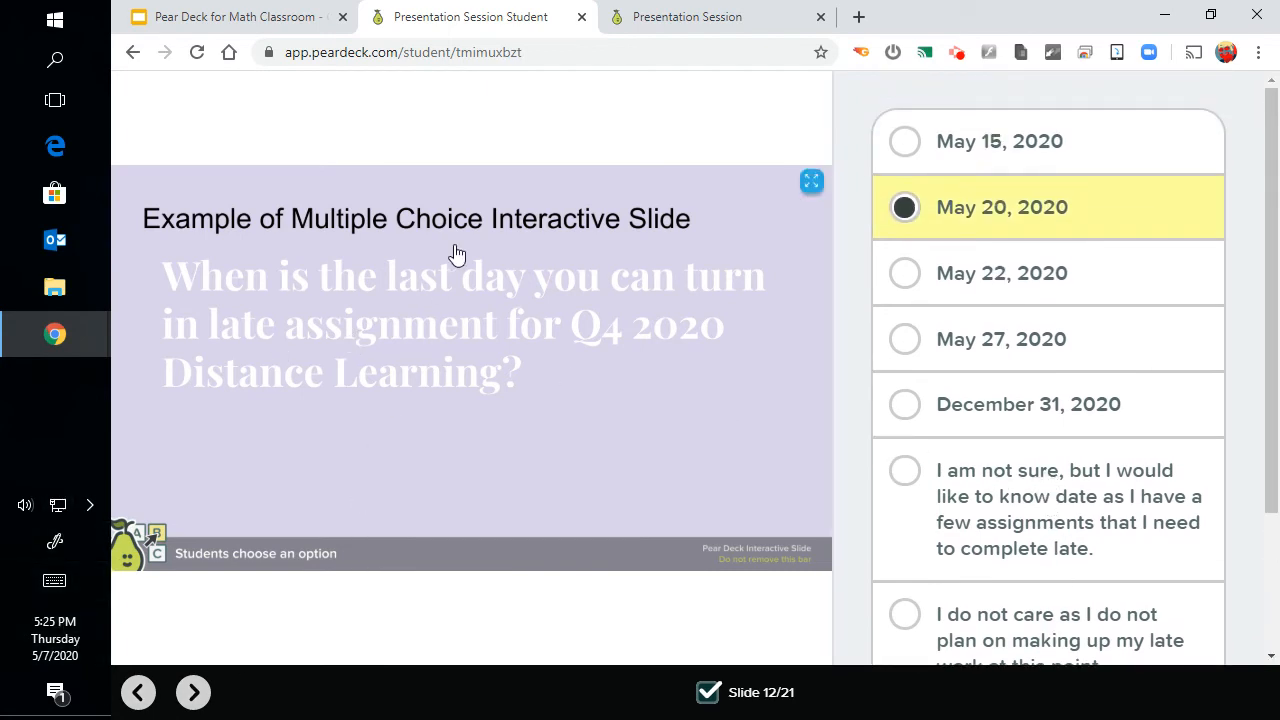
# On the teacher dashboard, see who chose Quadratic on slide 9 and scroll through the options
pyautogui.click(686, 17)
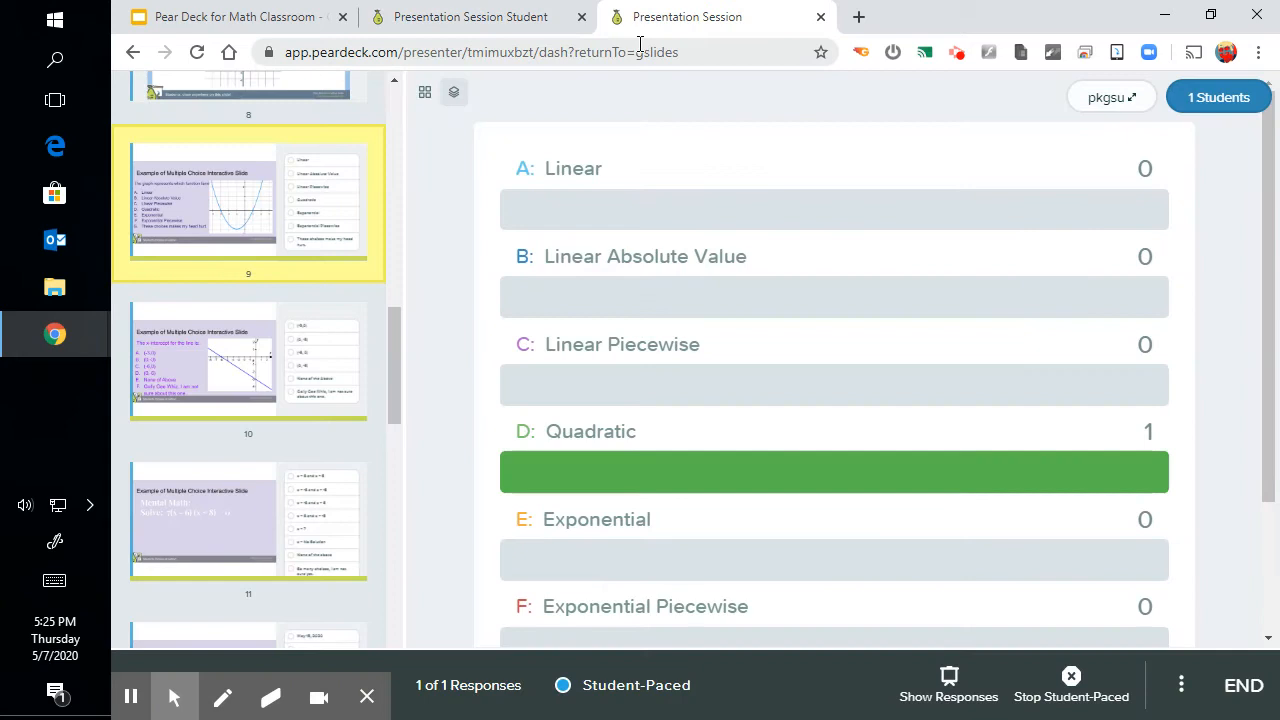
pyautogui.moveTo(227, 233)
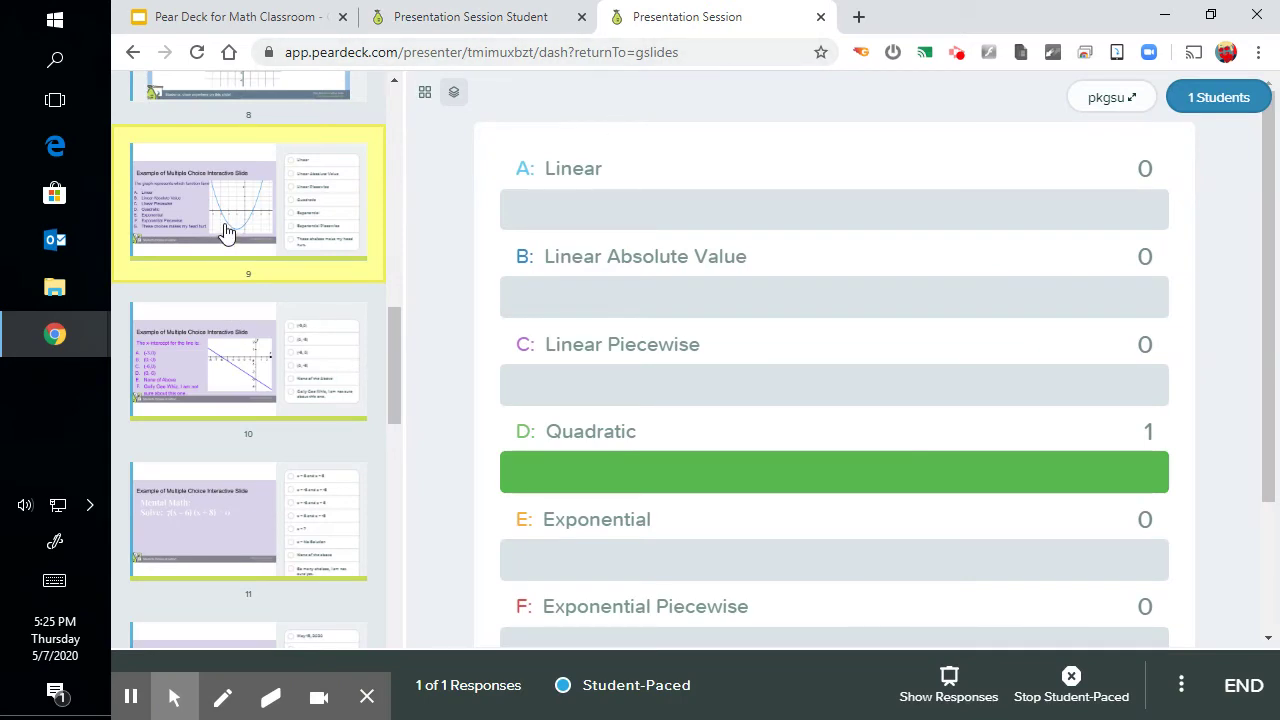
pyautogui.moveTo(641, 453)
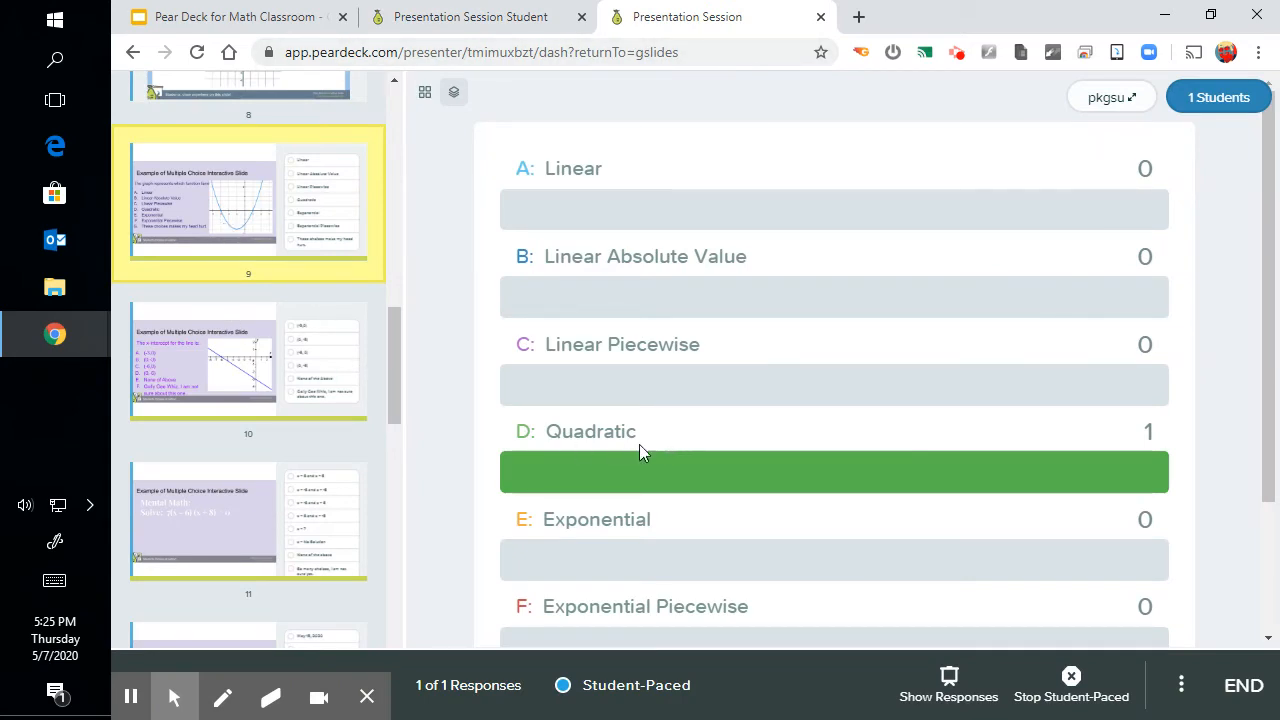
pyautogui.moveTo(635, 472)
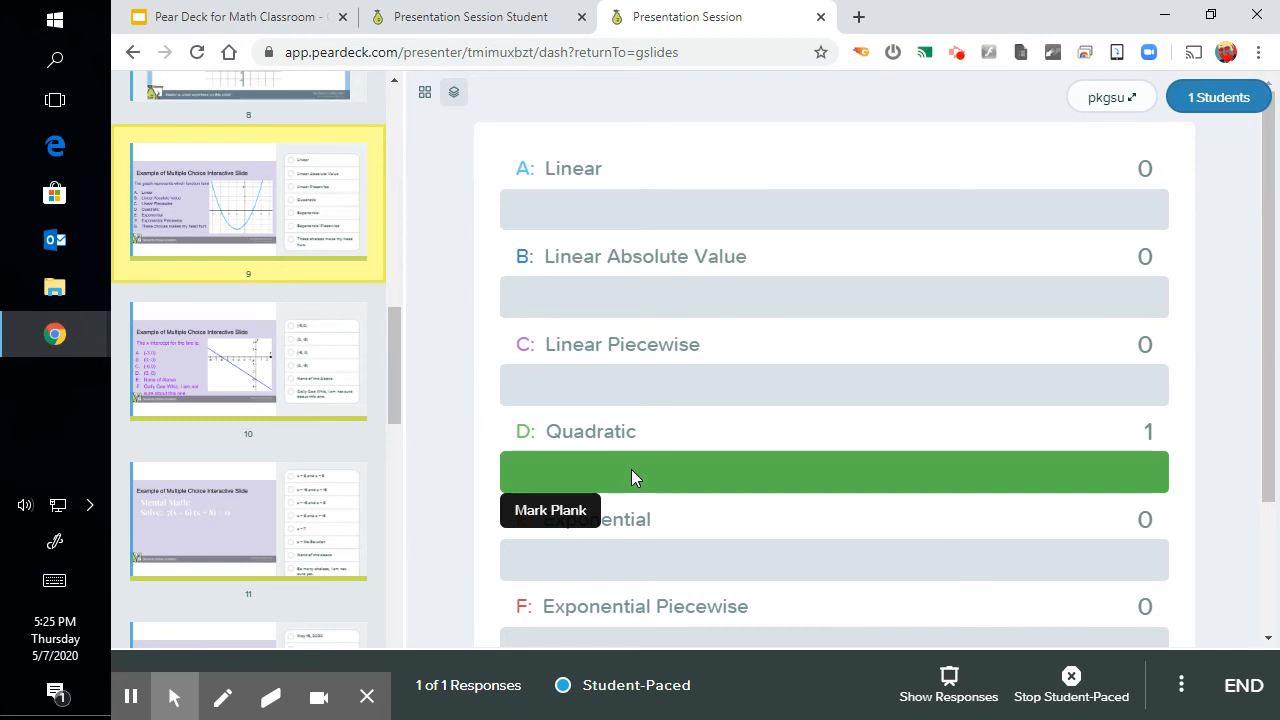
pyautogui.moveTo(612, 614)
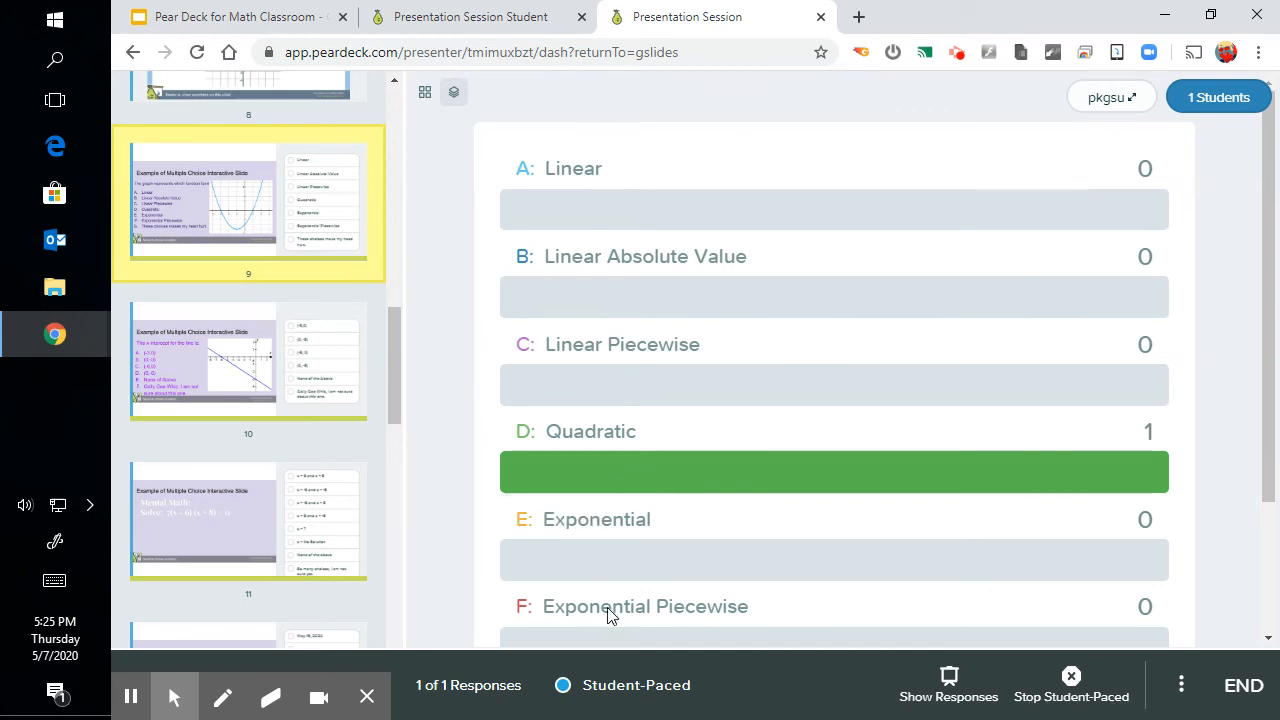
pyautogui.moveTo(630, 482)
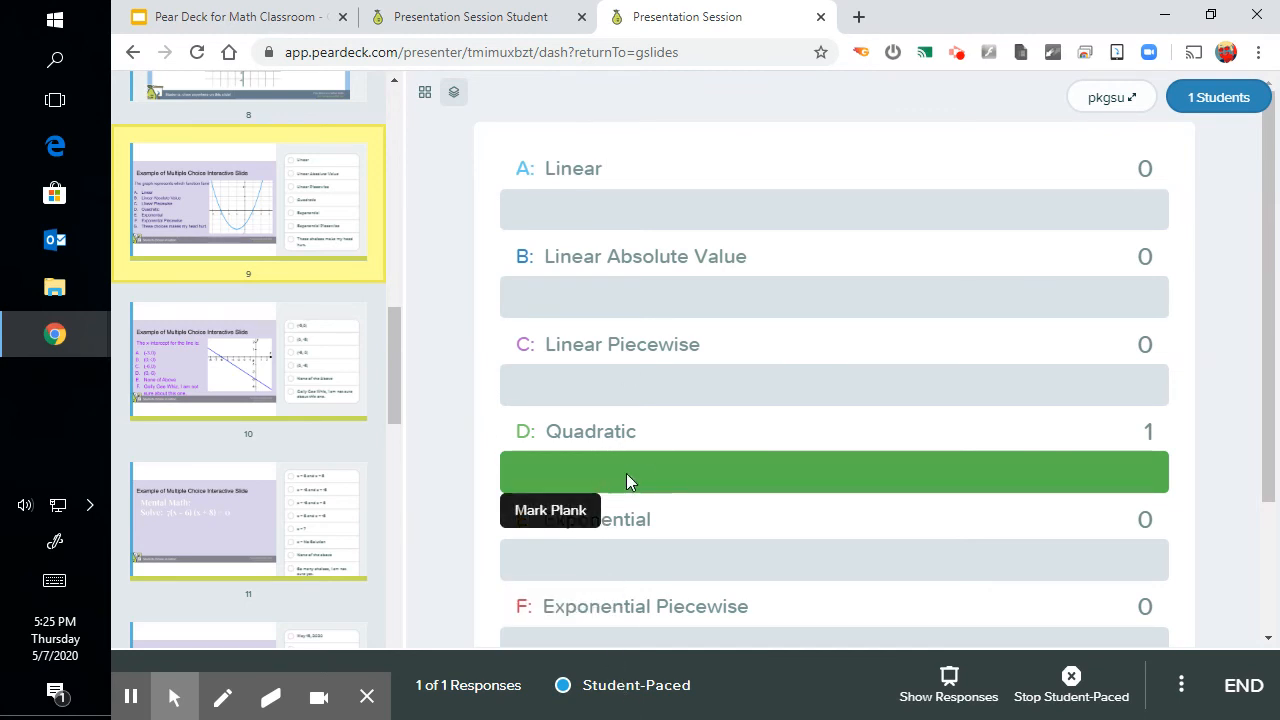
pyautogui.click(612, 472)
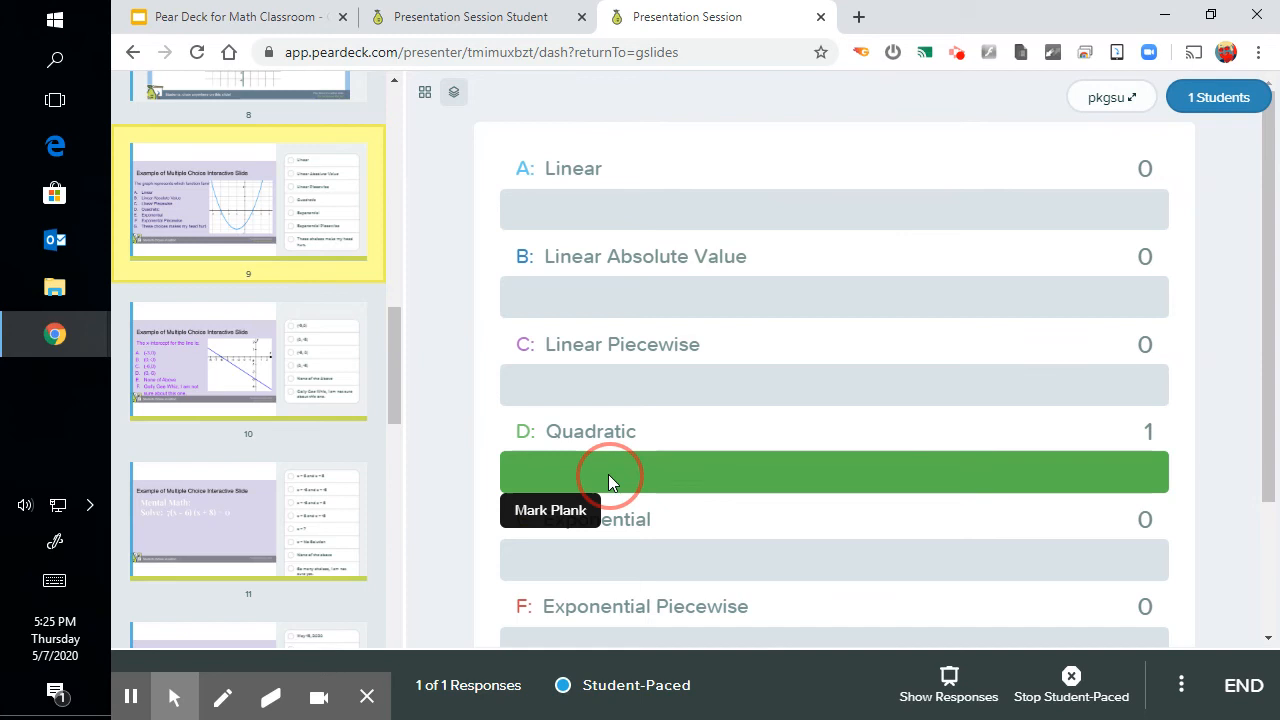
pyautogui.moveTo(600, 275)
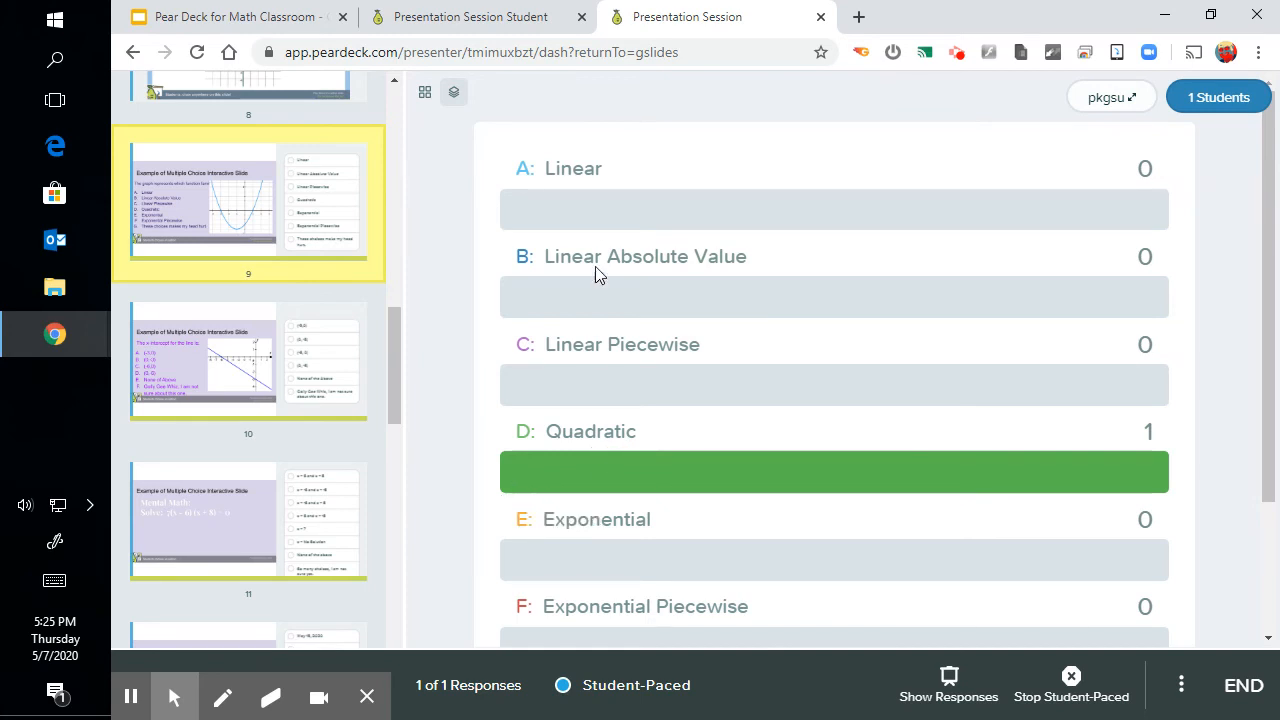
pyautogui.moveTo(720, 558)
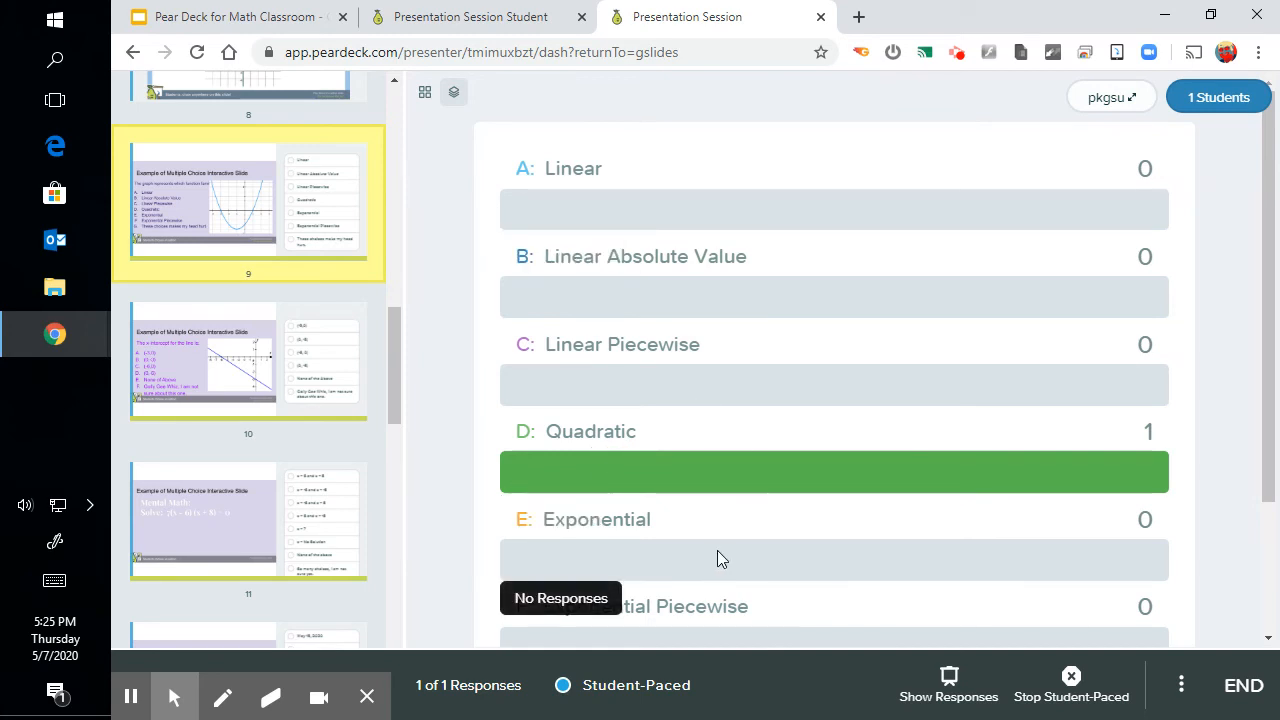
pyautogui.scroll(-3)
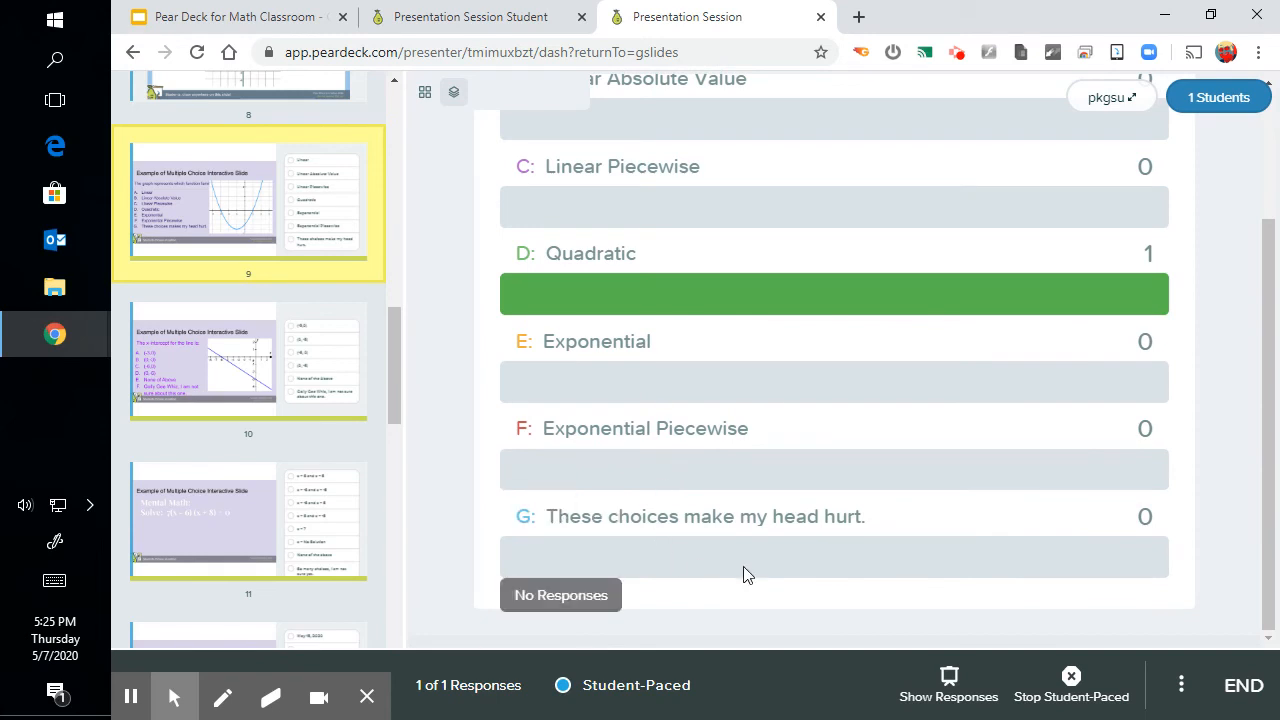
pyautogui.moveTo(800, 550)
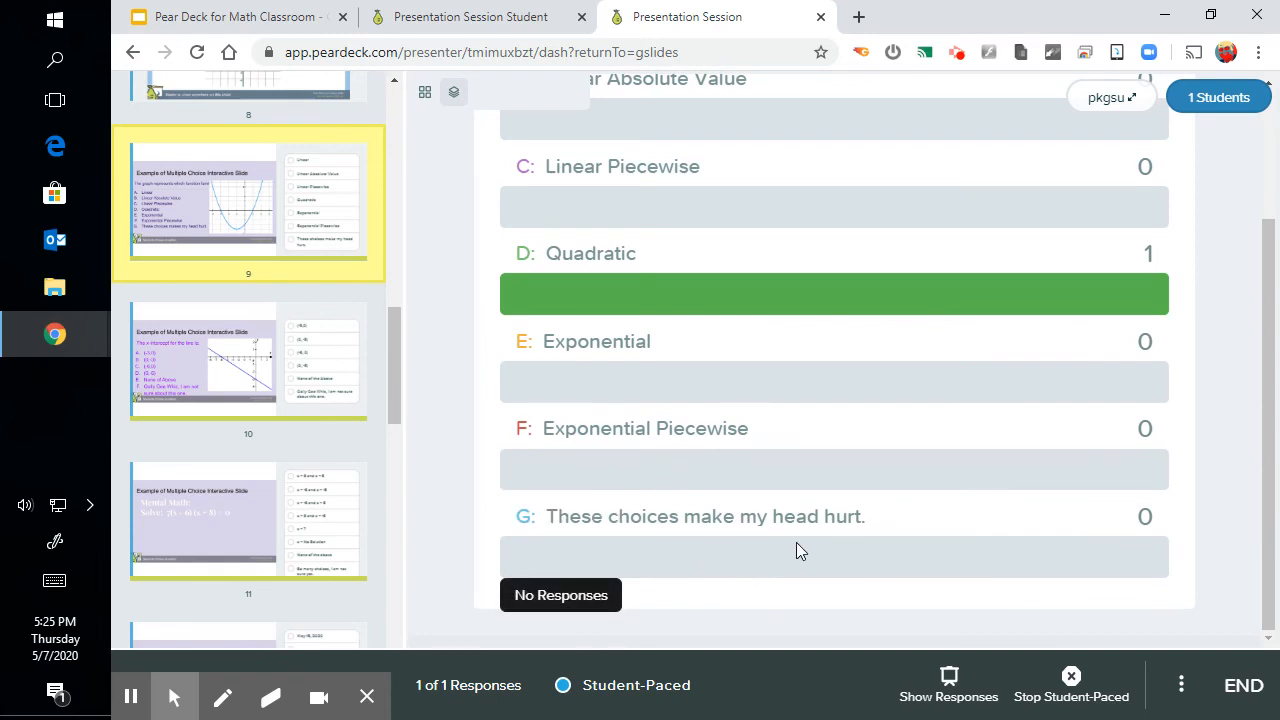
pyautogui.moveTo(800, 172)
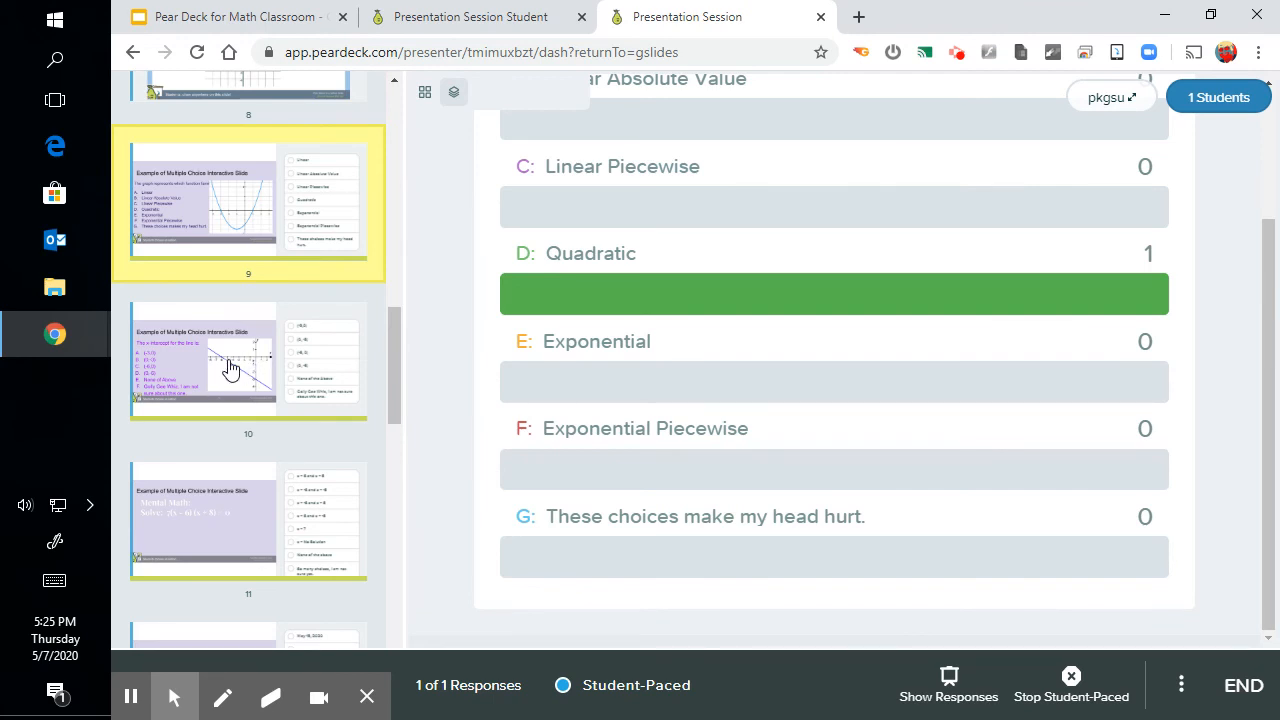
# View the results charts for slide 10, the mental math slide, and the late-assignment slide
pyautogui.click(248, 360)
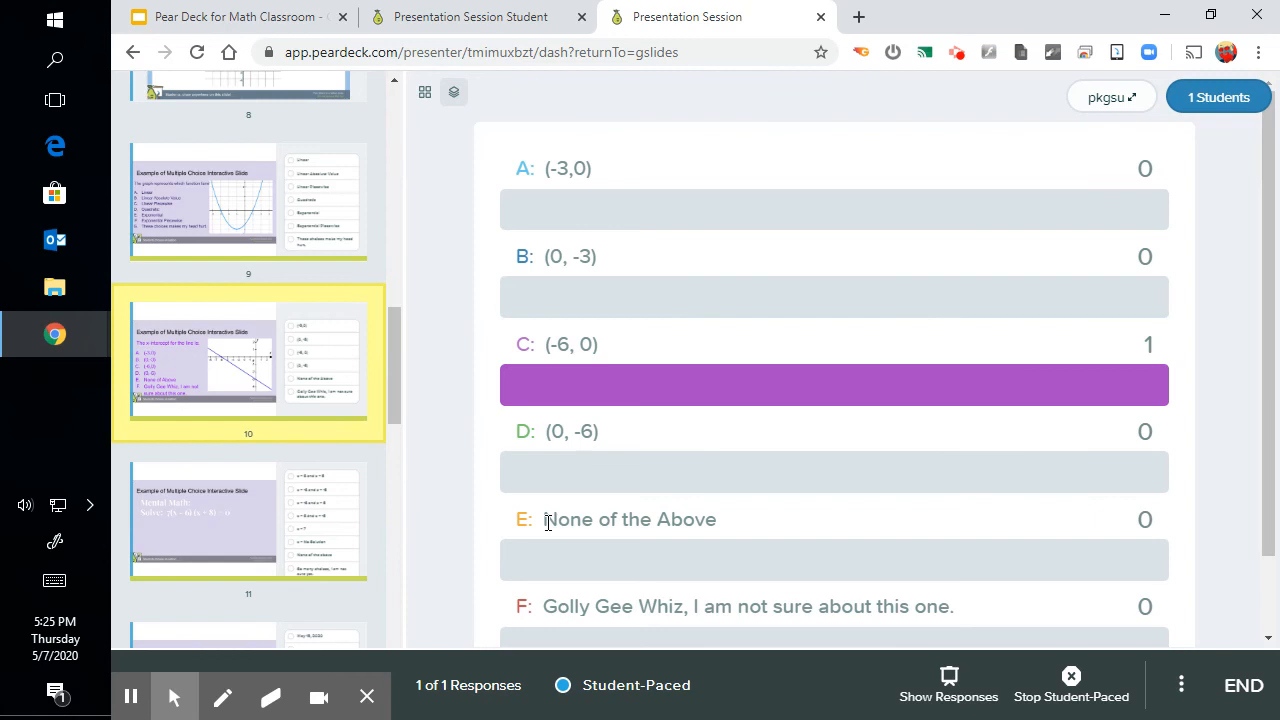
pyautogui.click(248, 520)
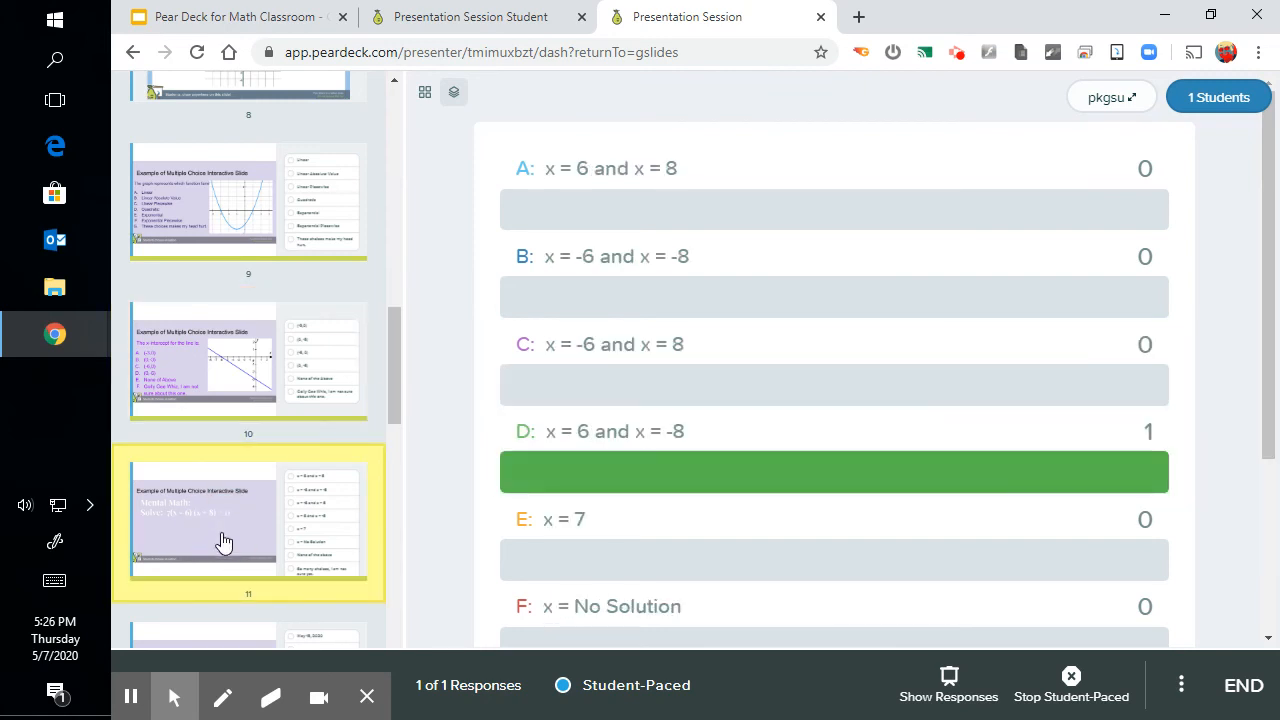
pyautogui.moveTo(182, 571)
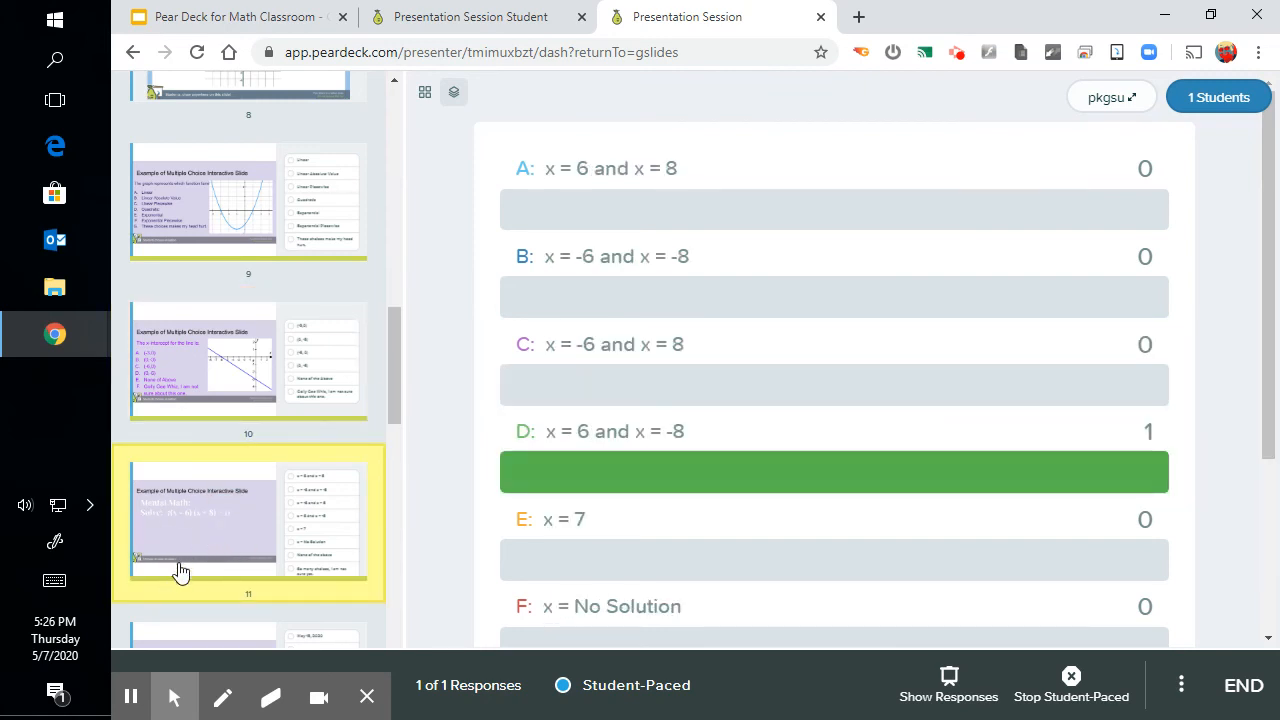
pyautogui.moveTo(261, 577)
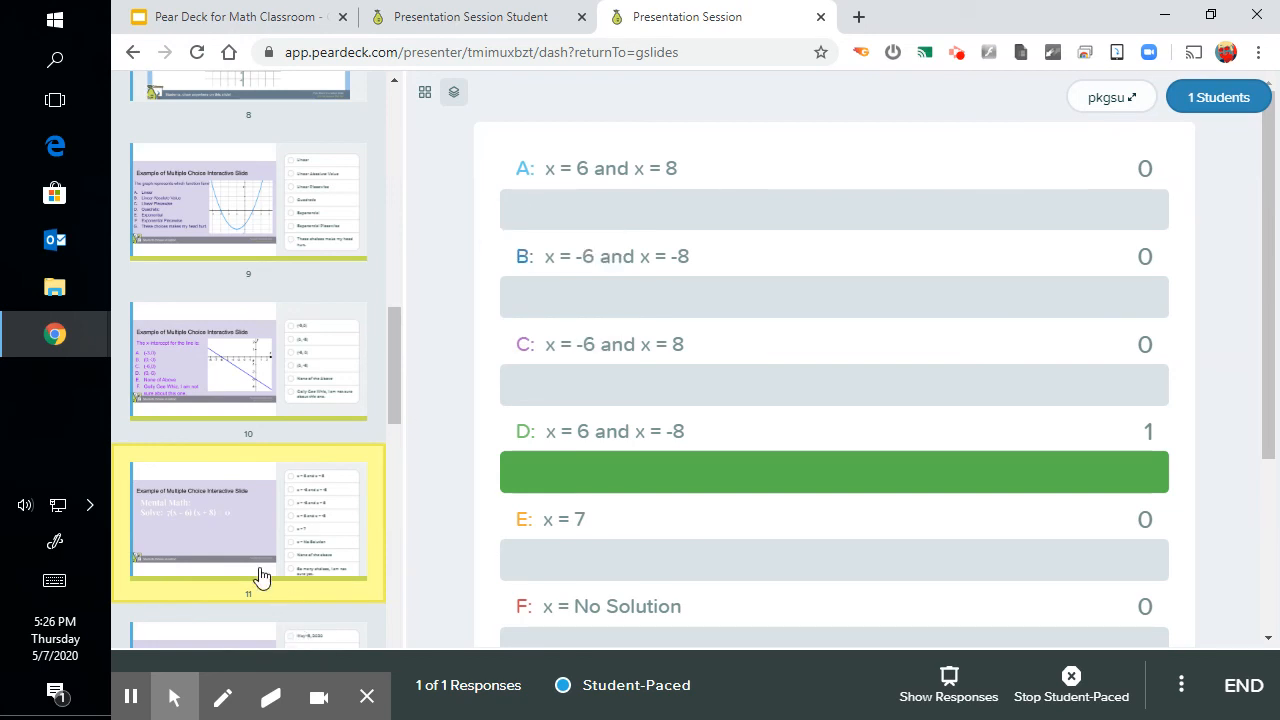
pyautogui.moveTo(341, 544)
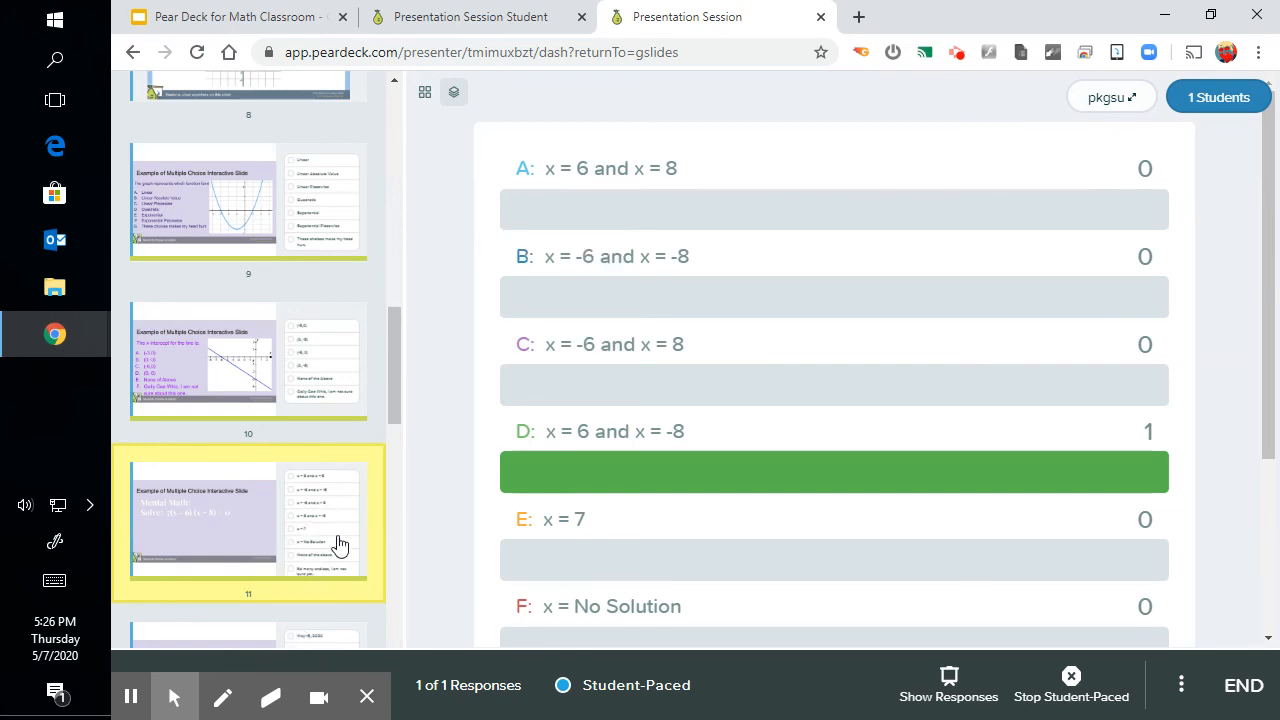
pyautogui.moveTo(213, 535)
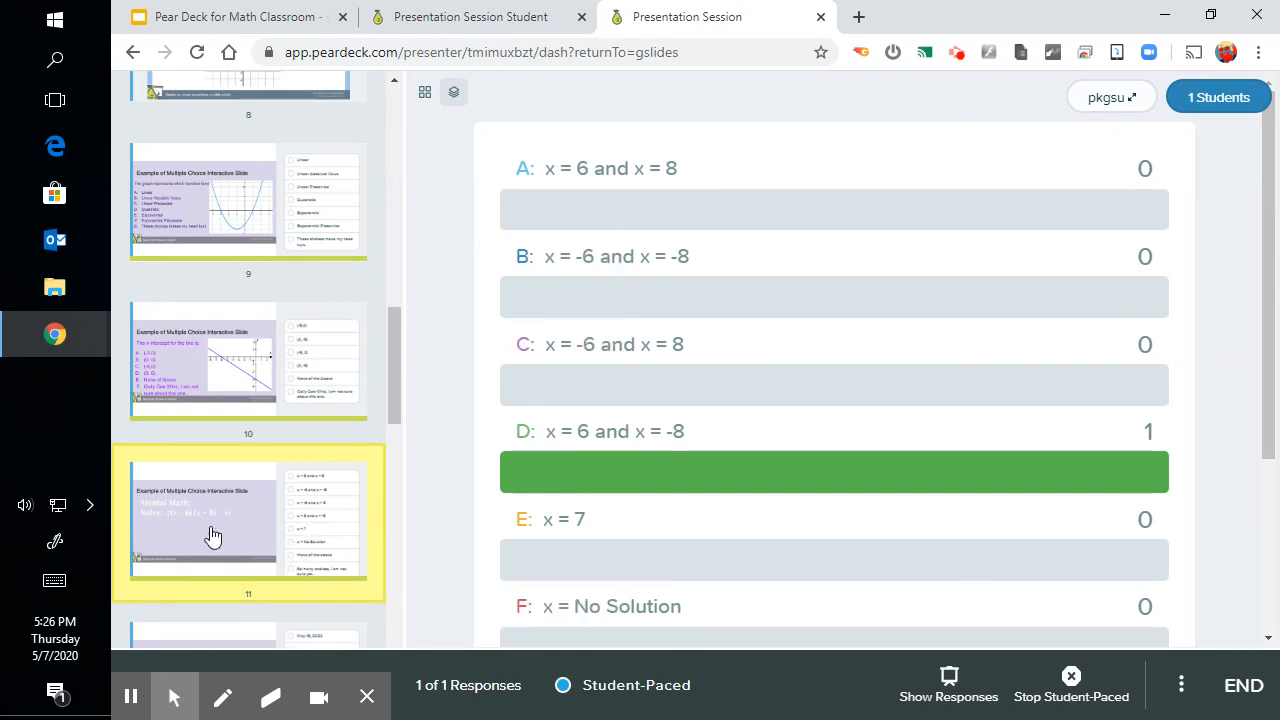
pyautogui.click(248, 480)
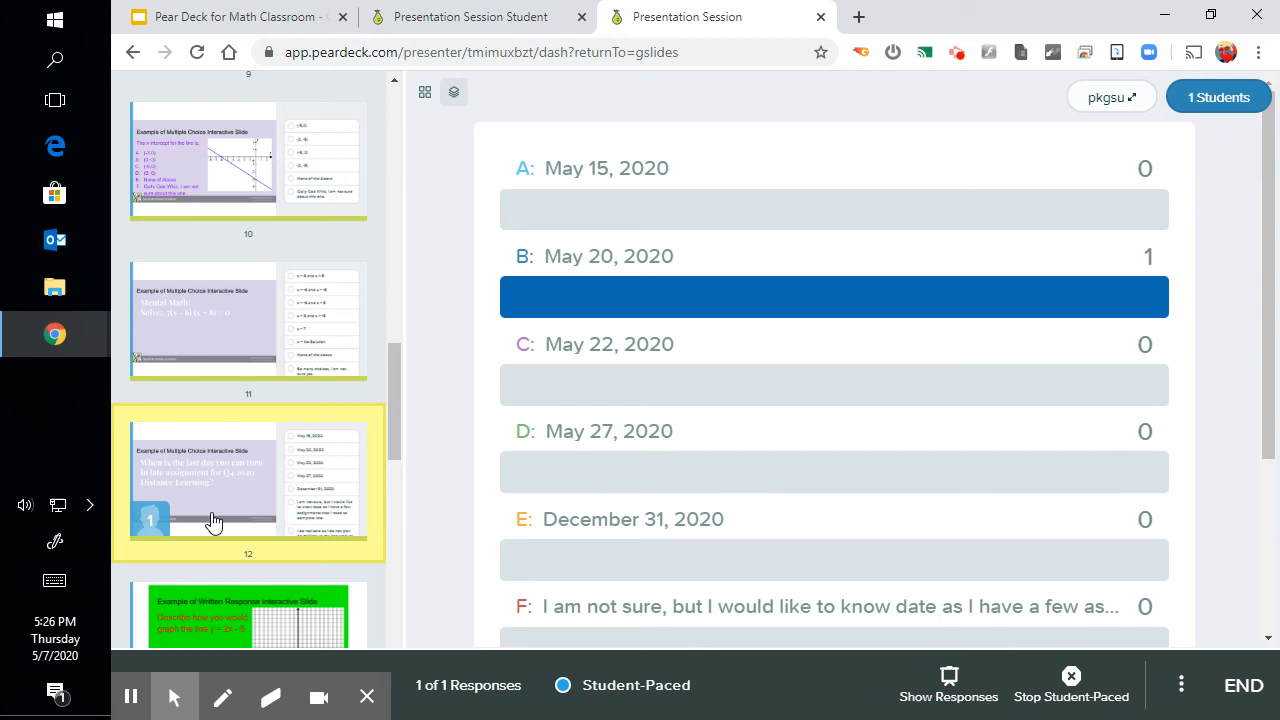
pyautogui.moveTo(324, 410)
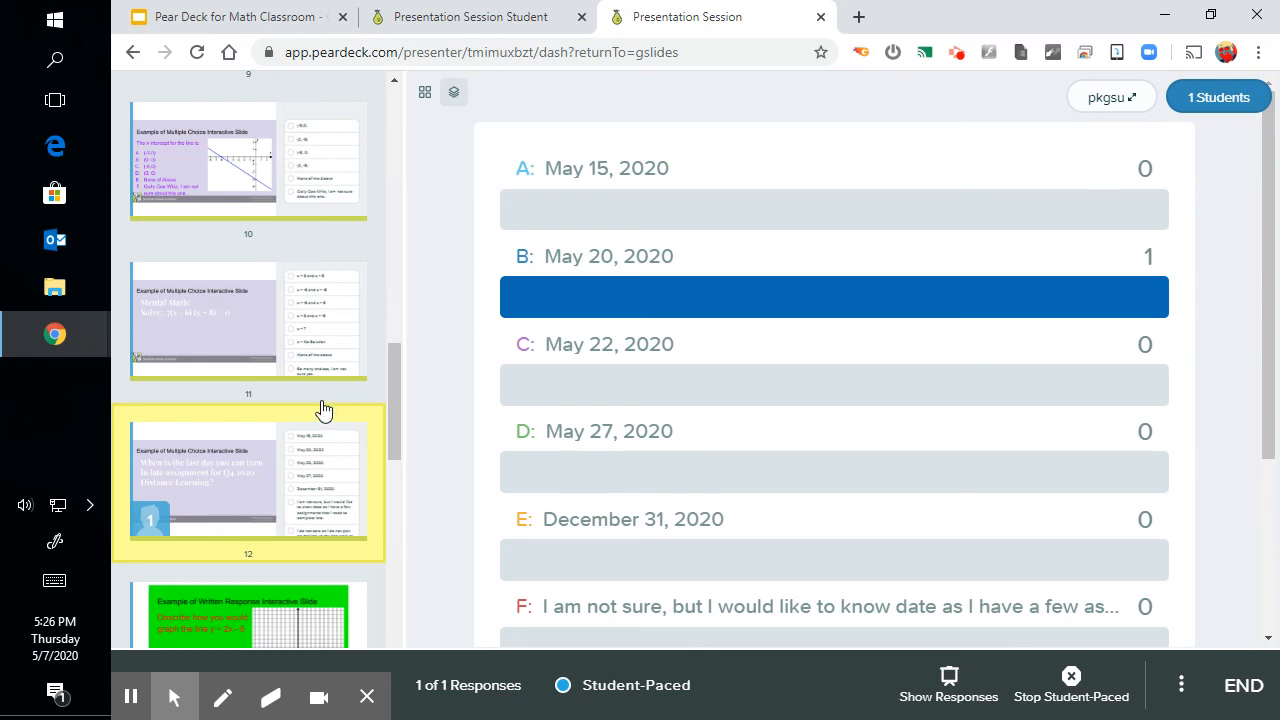
pyautogui.moveTo(315, 518)
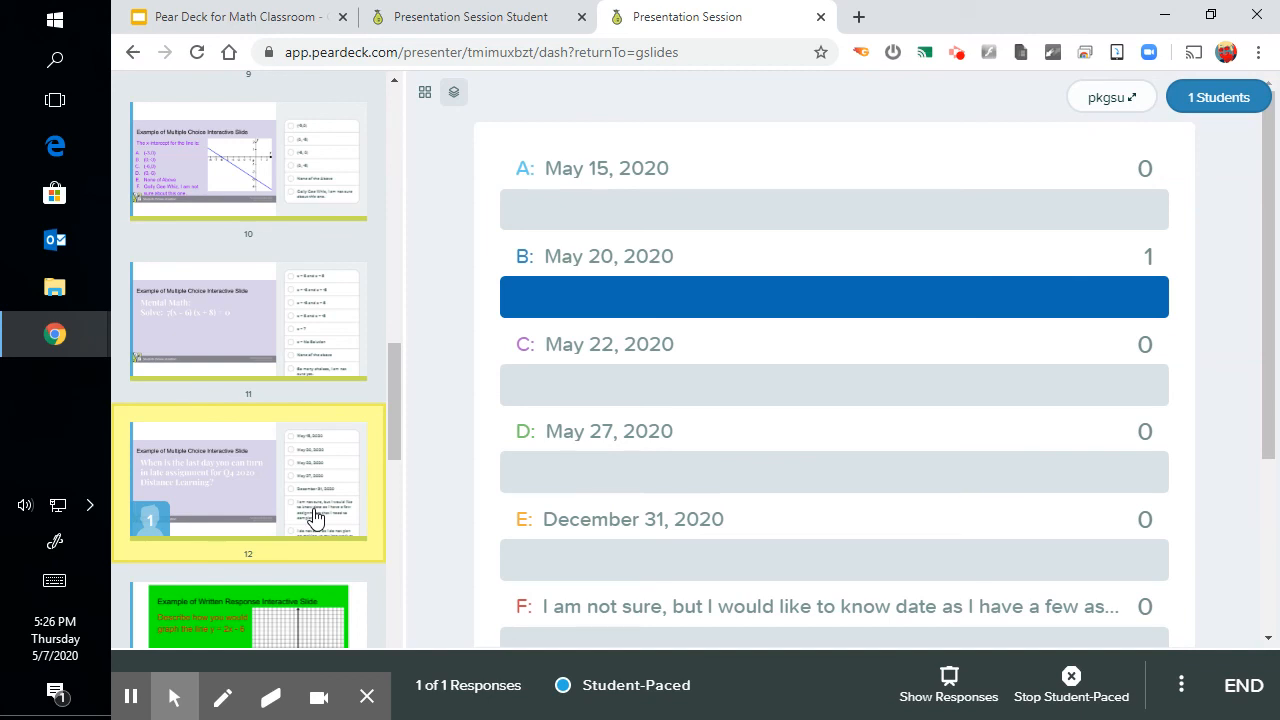